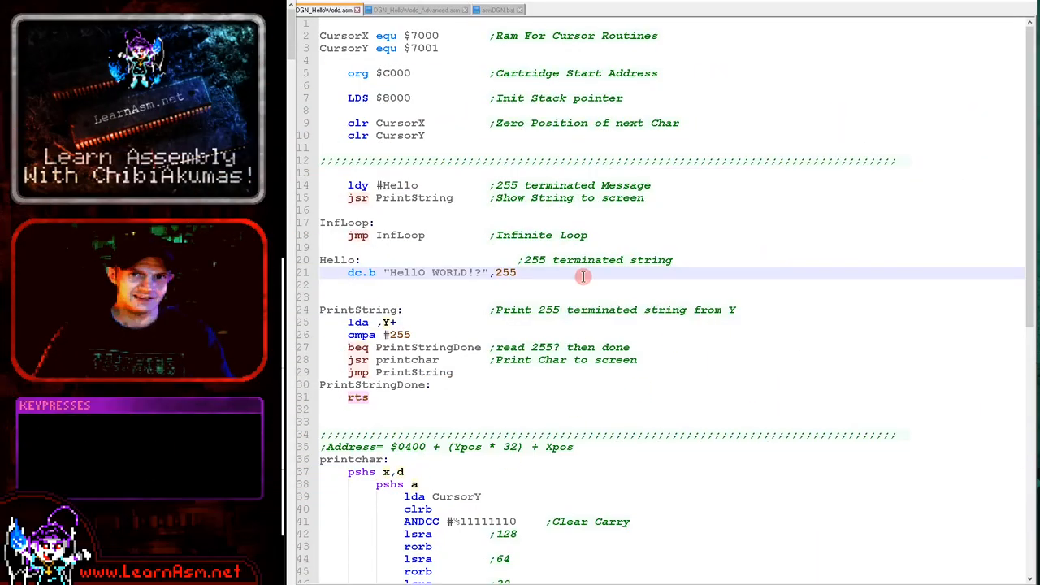
mouse_move(579, 273)
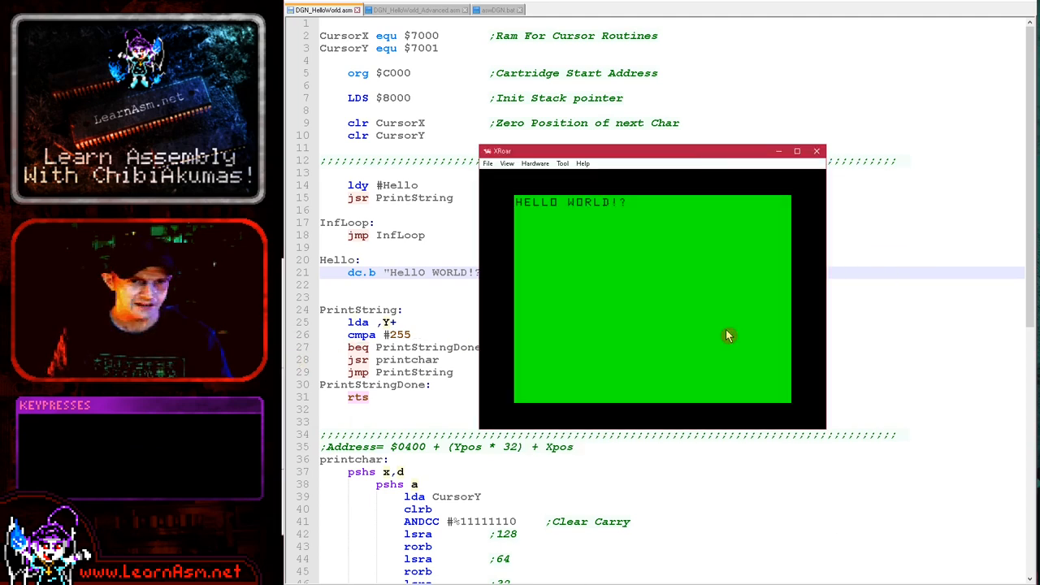
mouse_move(555, 173)
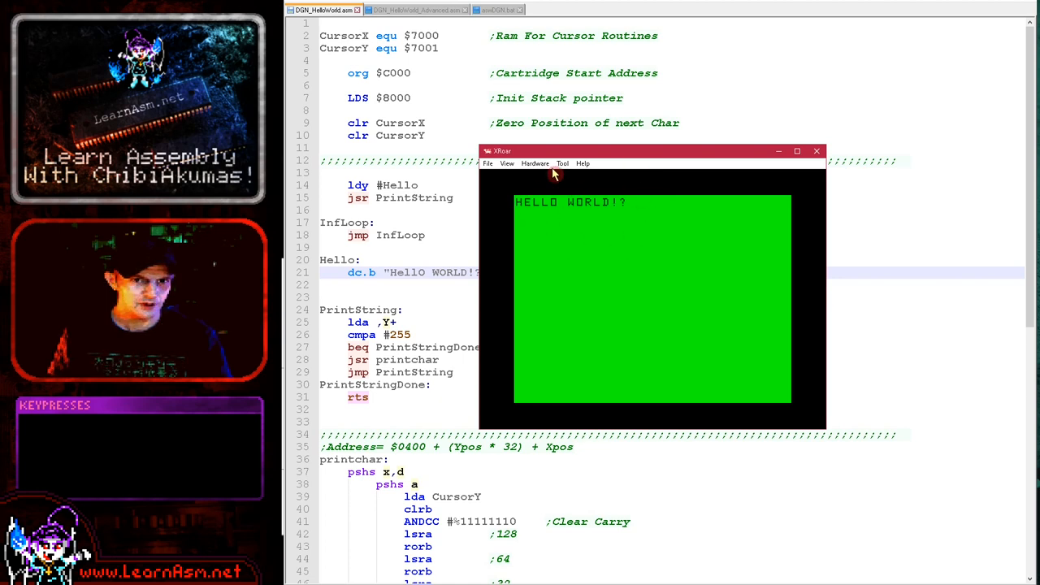
- Insert the DragonDOS cartridge from XRoar's Hardware menu, then return to the Notepad++ source
left_click(535, 163)
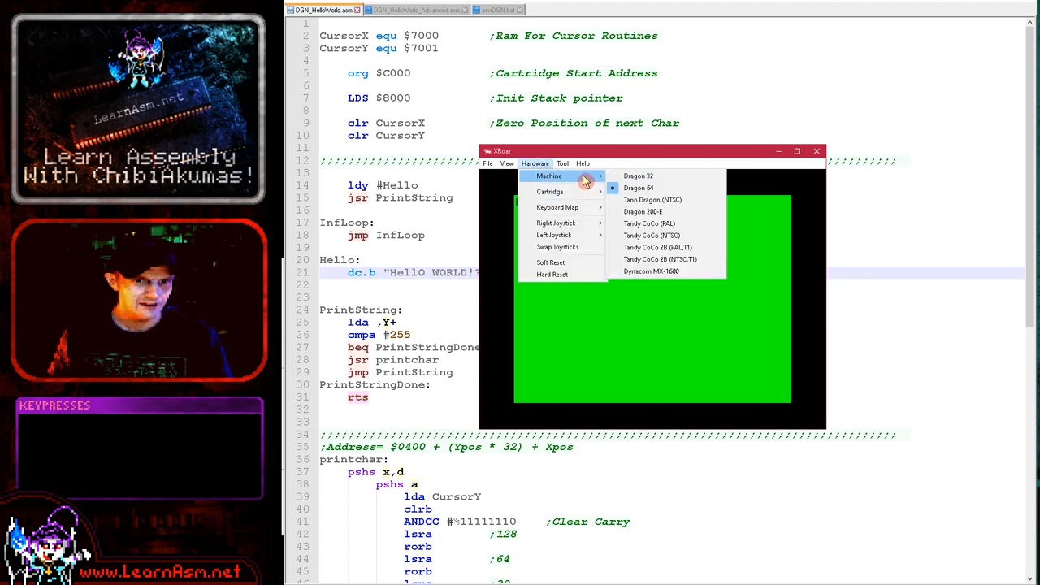
mouse_move(650, 236)
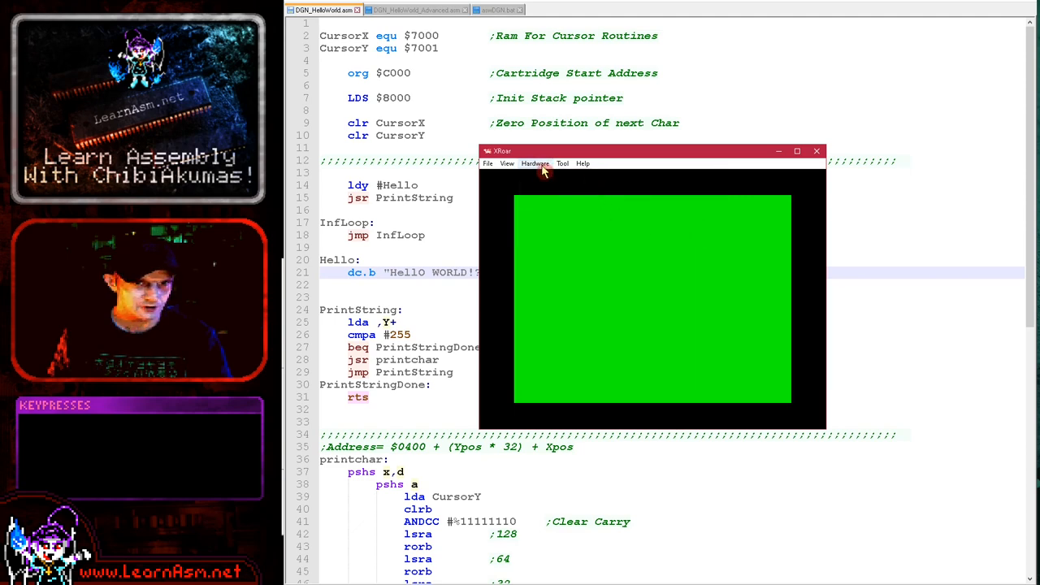
left_click(535, 164)
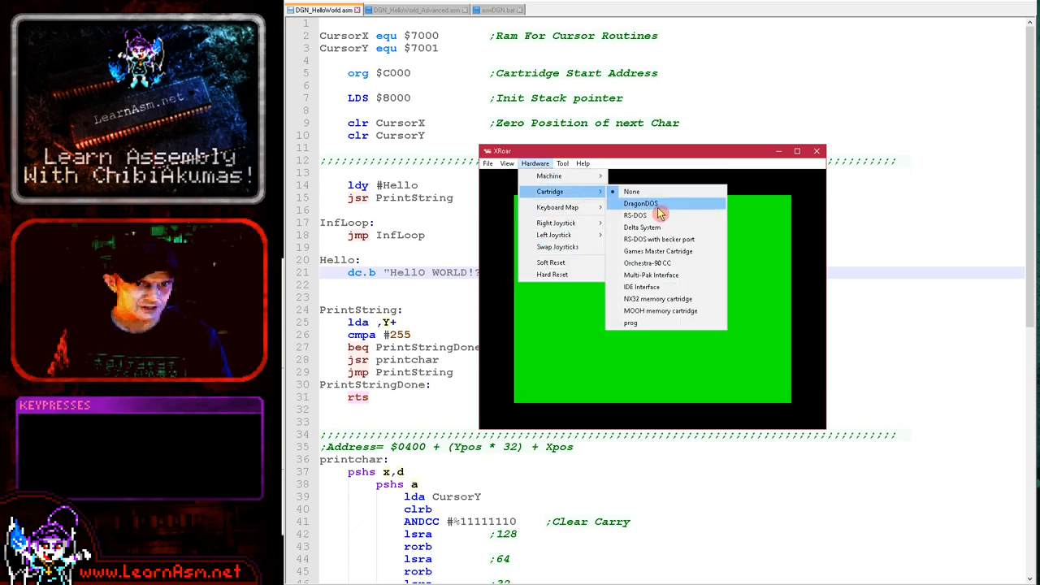
left_click(640, 203)
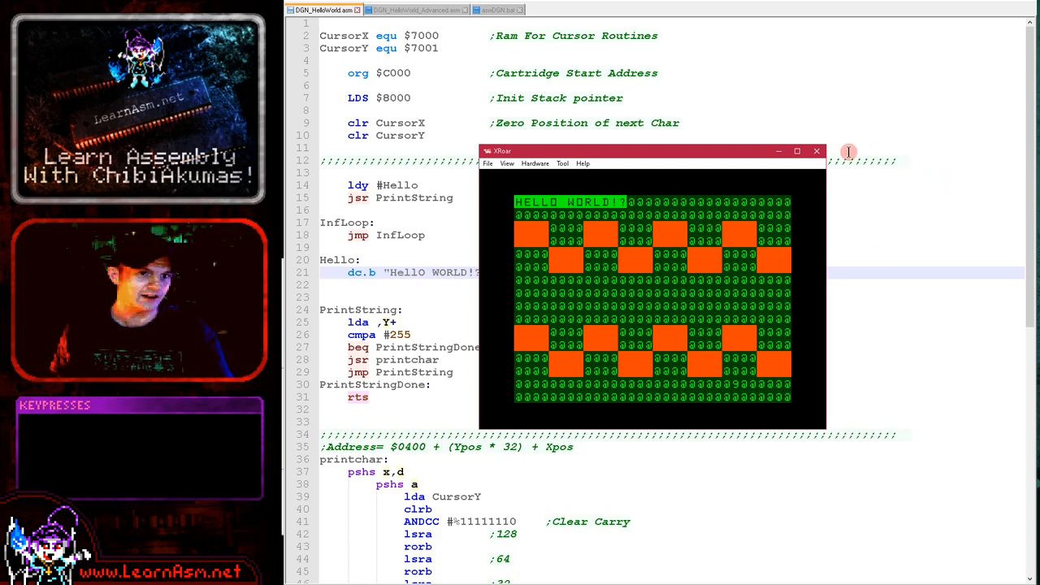
left_click(817, 151)
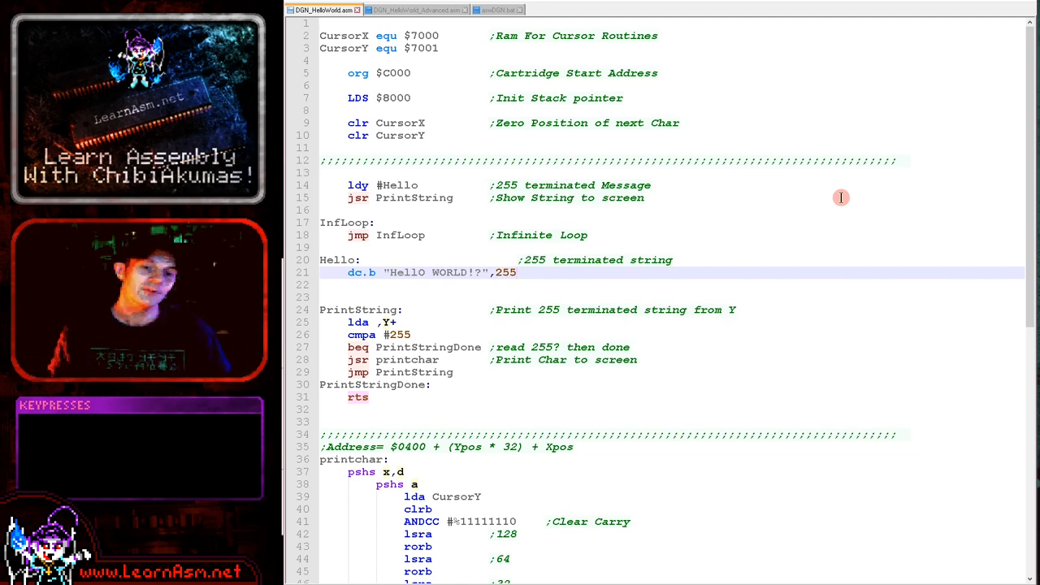
mouse_move(829, 194)
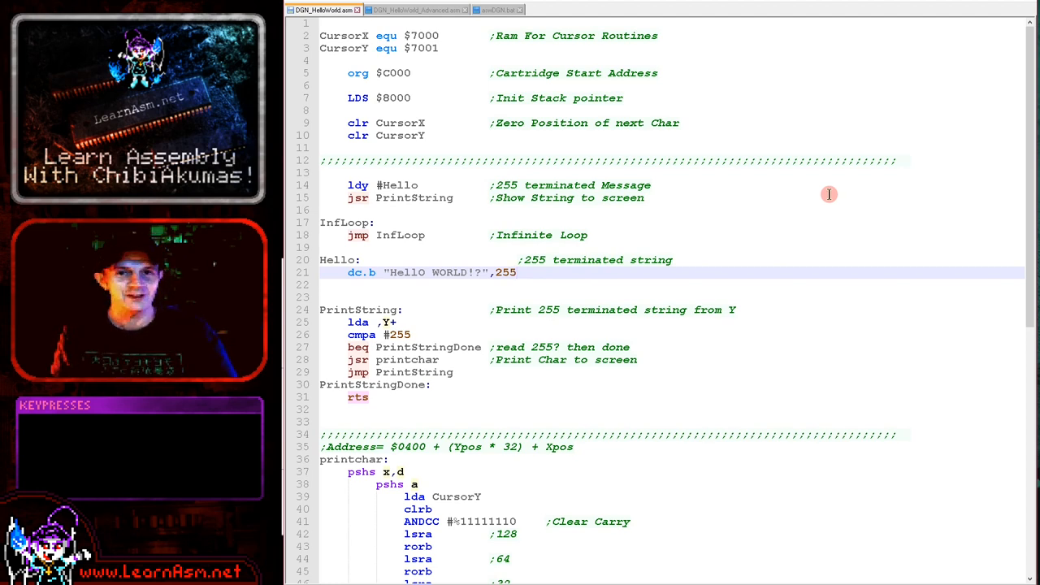
mouse_move(423, 67)
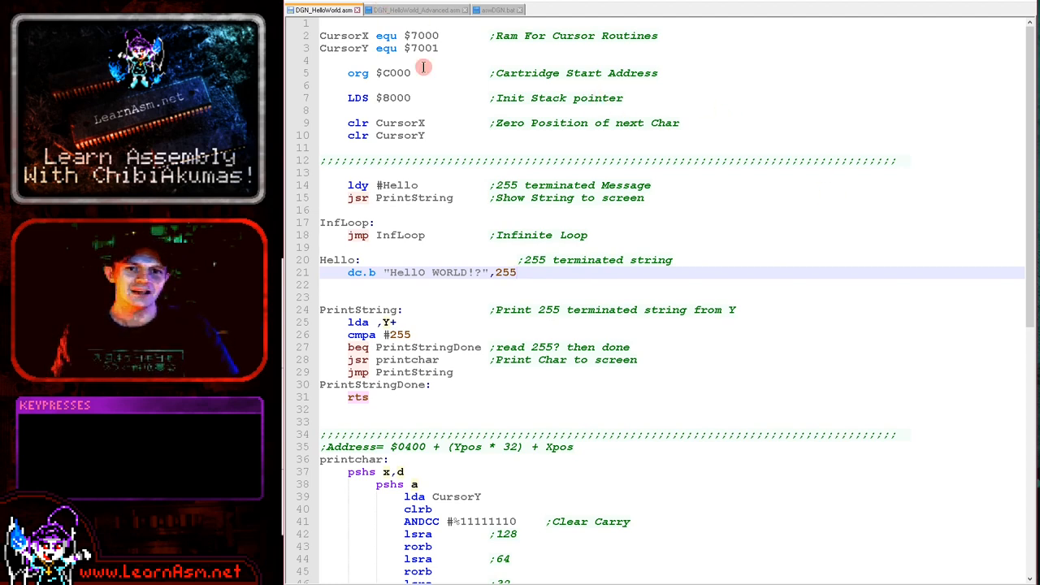
mouse_move(645, 166)
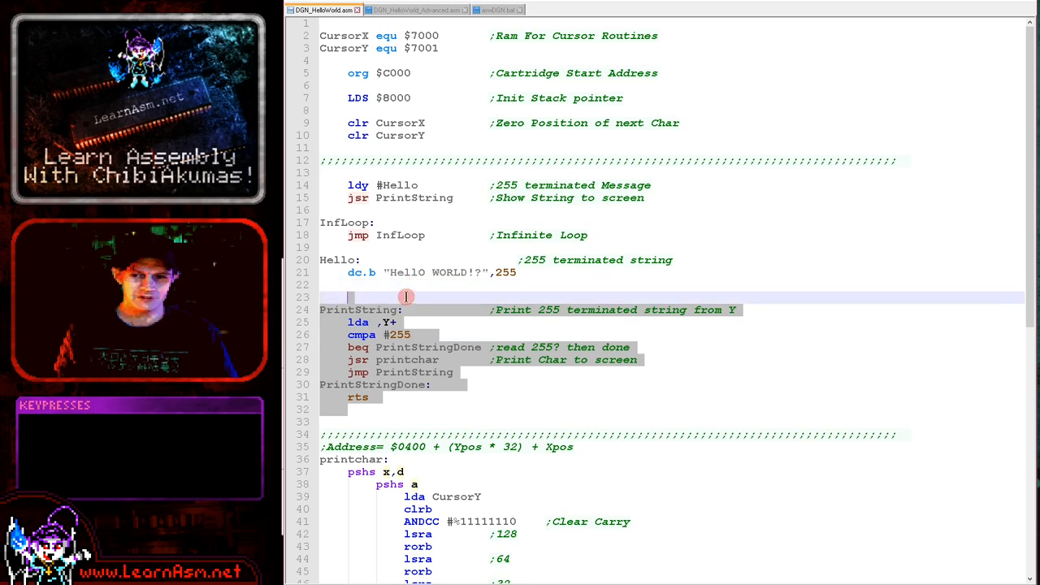
mouse_move(567, 256)
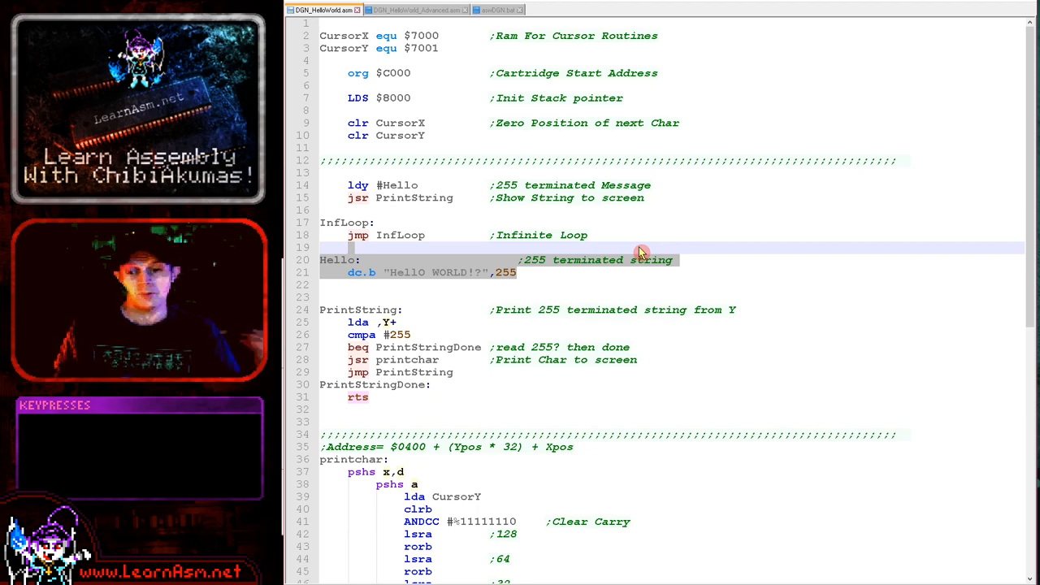
mouse_move(639, 137)
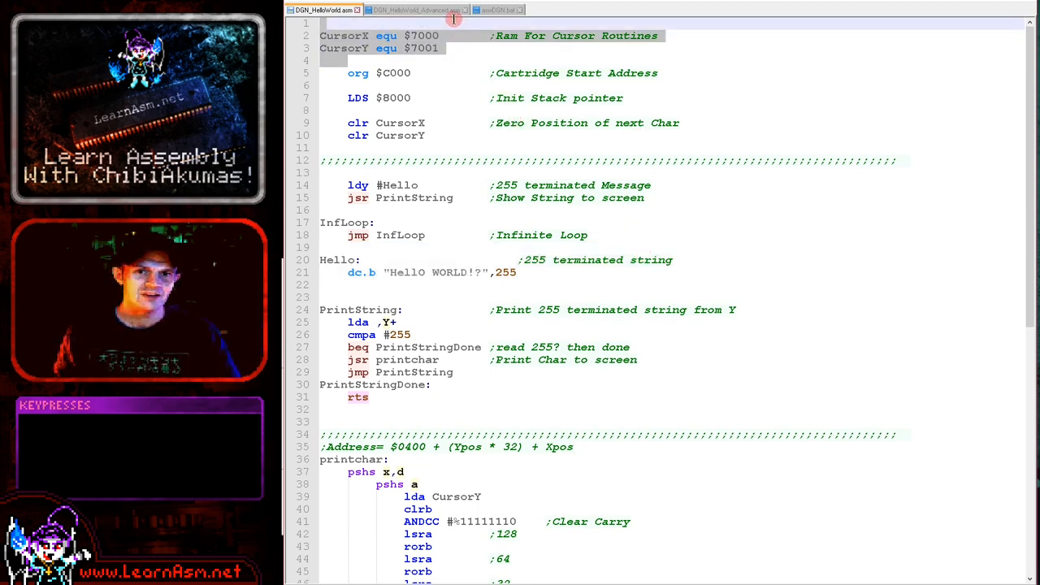
left_click(358, 73)
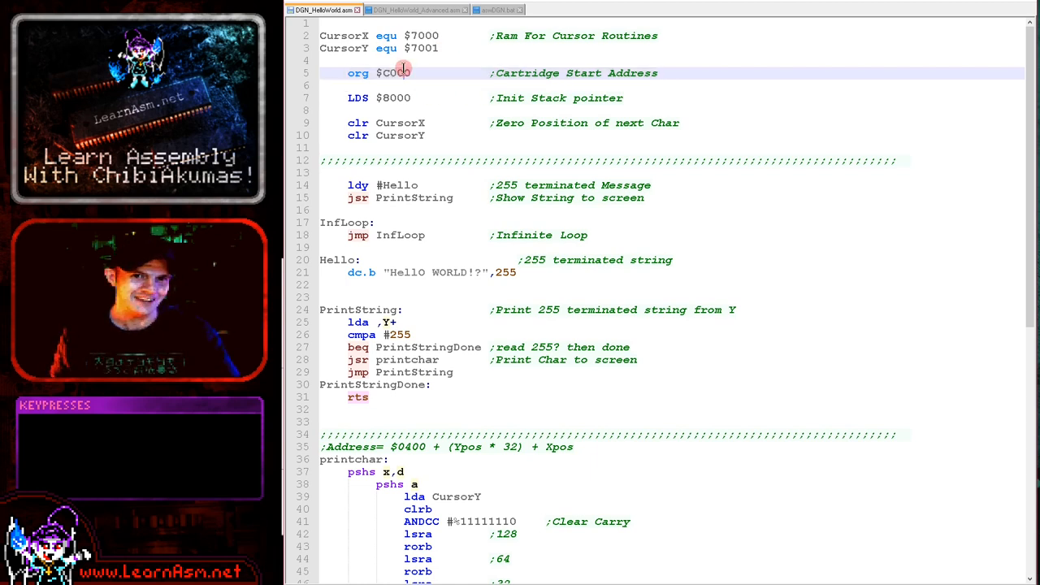
double_click(396, 72)
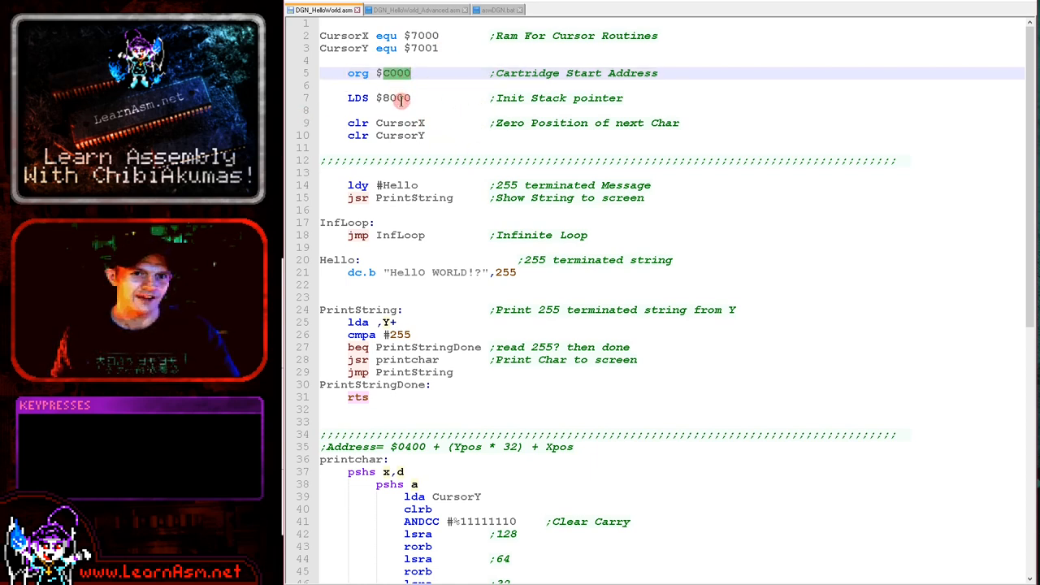
double_click(397, 97)
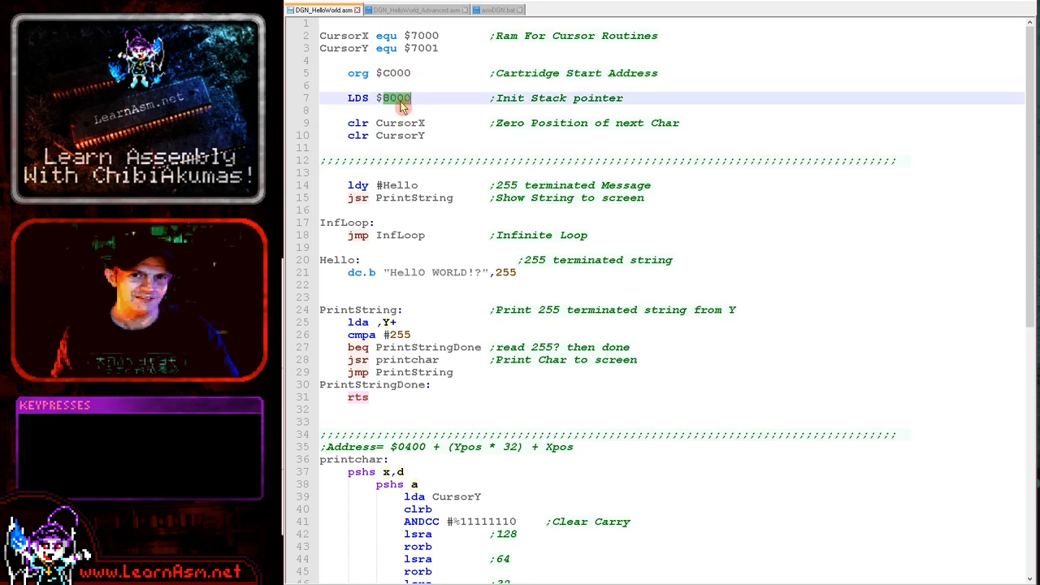
double_click(358, 98)
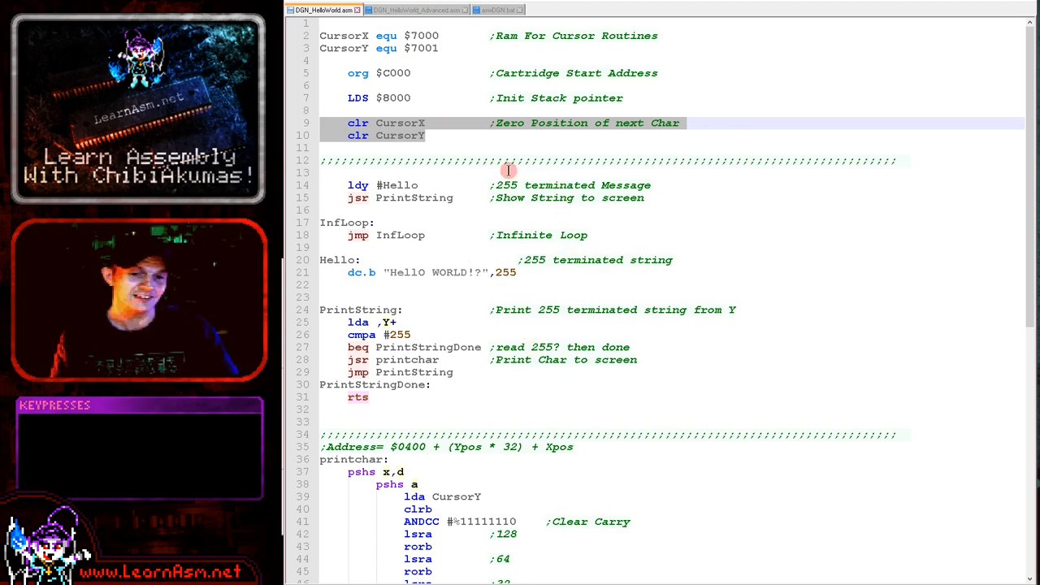
mouse_move(532, 148)
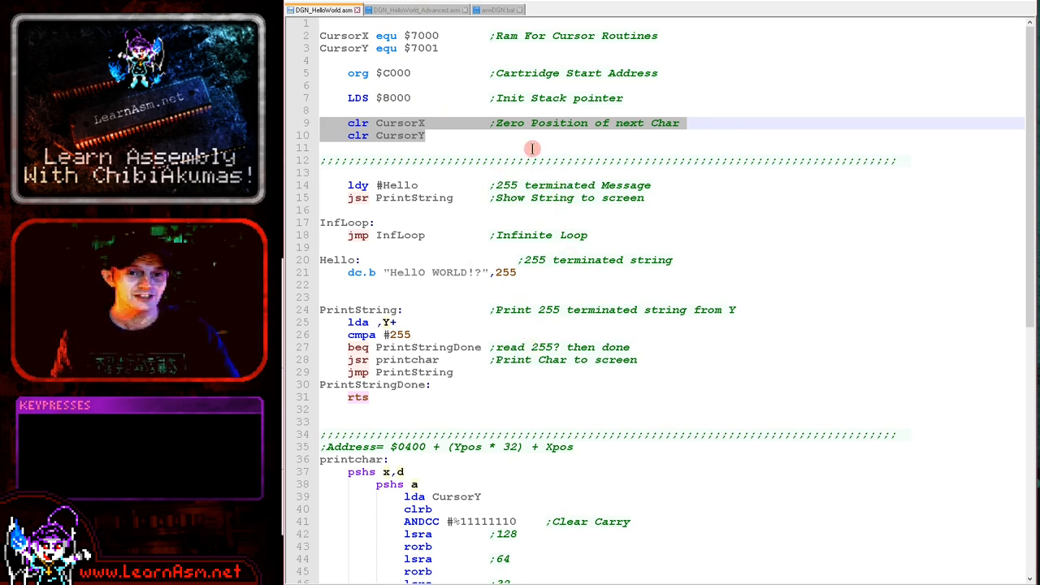
mouse_move(421, 201)
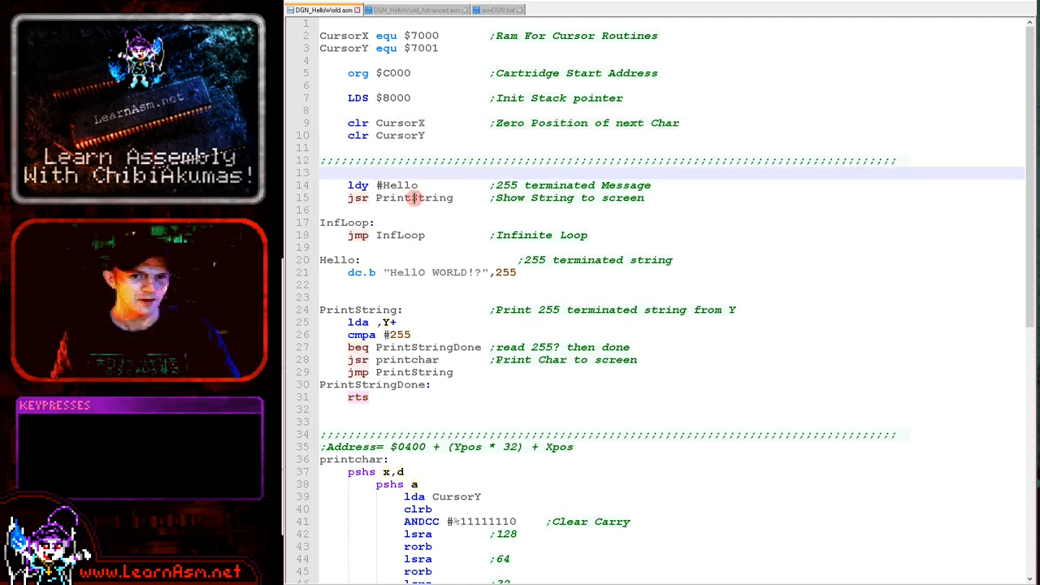
double_click(398, 184)
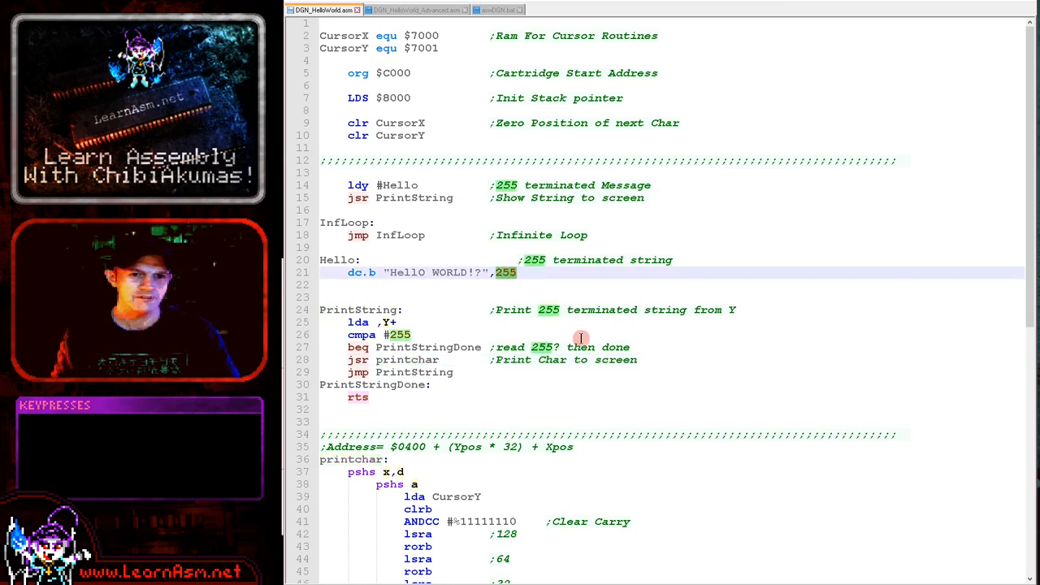
mouse_move(685, 257)
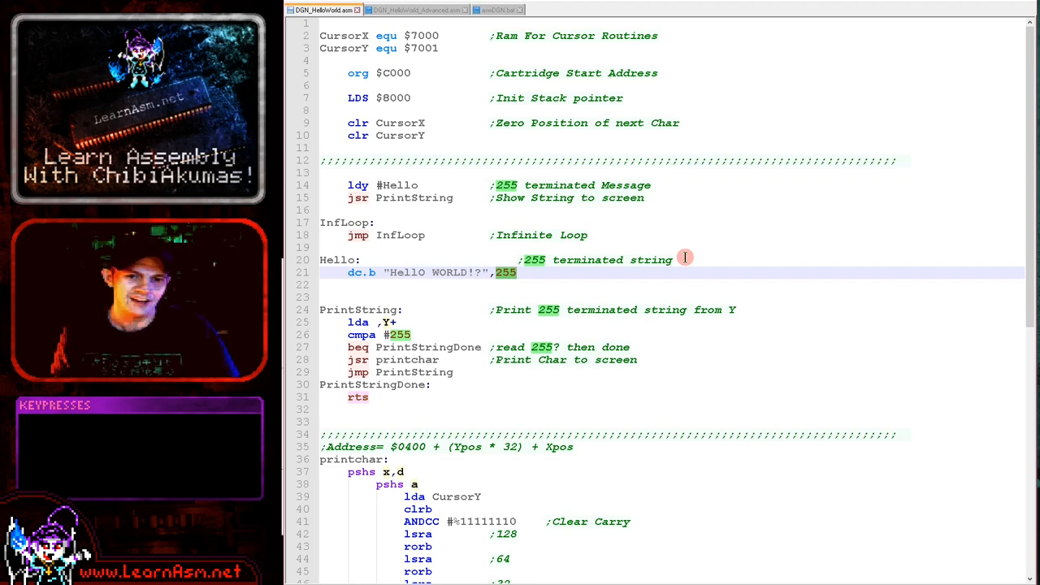
scroll("down", 3)
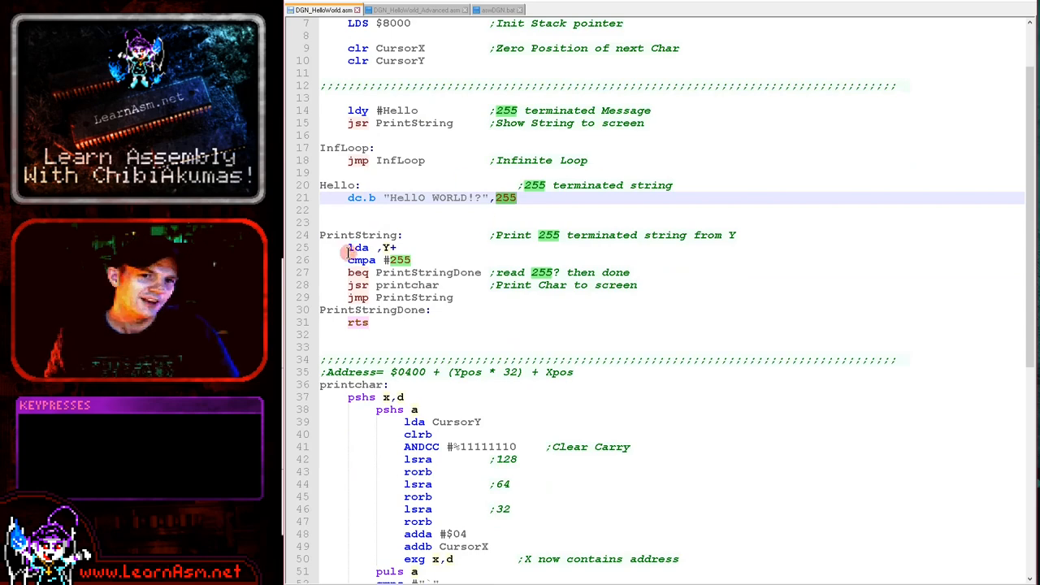
scroll("down", 3)
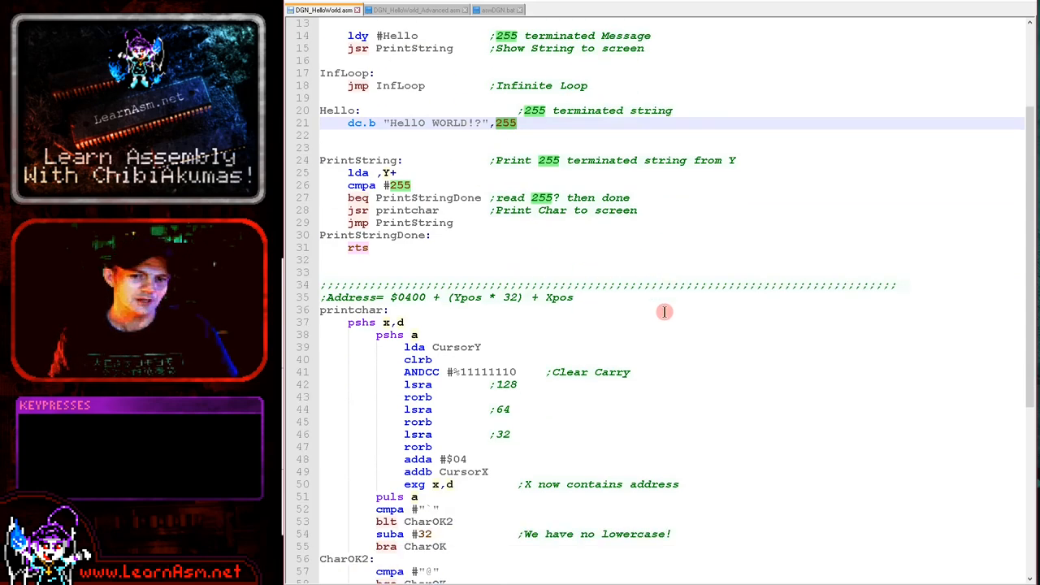
scroll("down", 3)
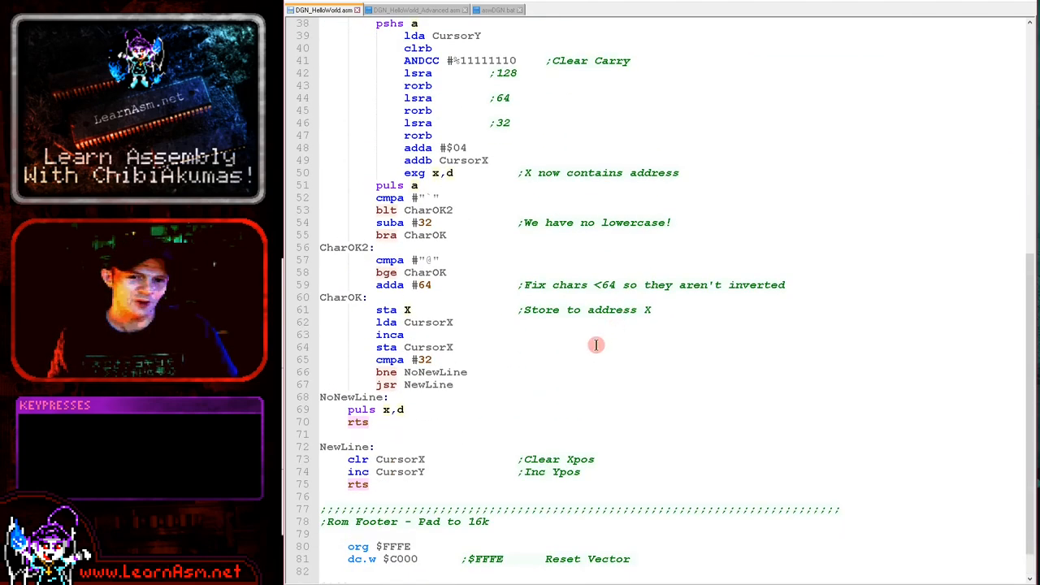
scroll("up", 3)
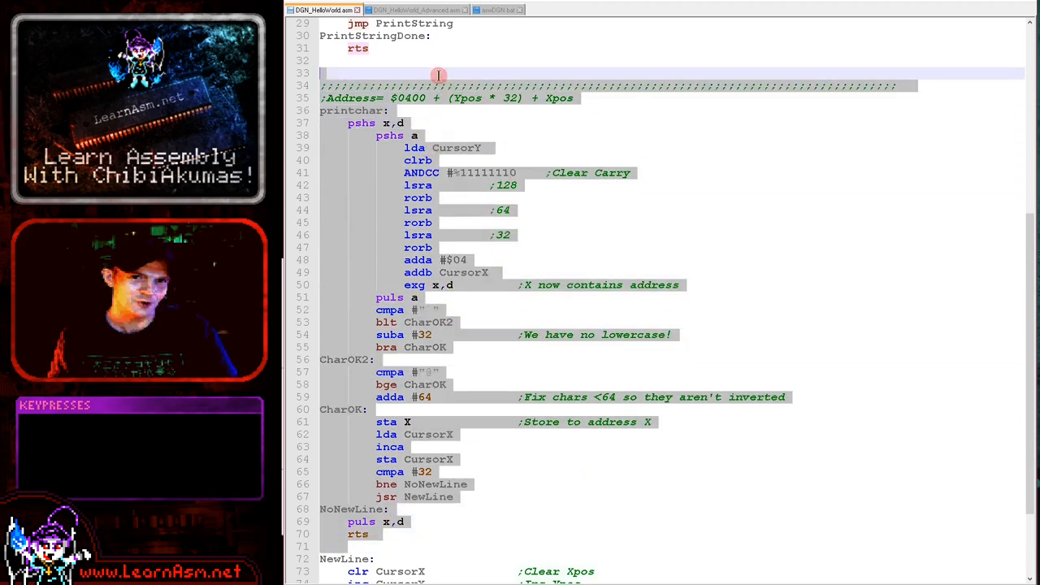
scroll("up", 3)
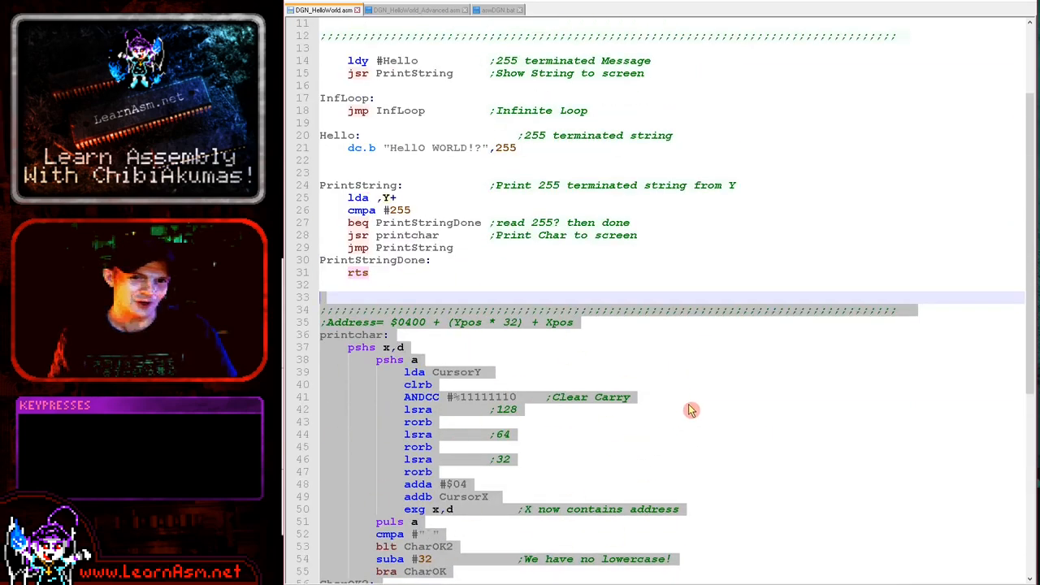
scroll("down", 3)
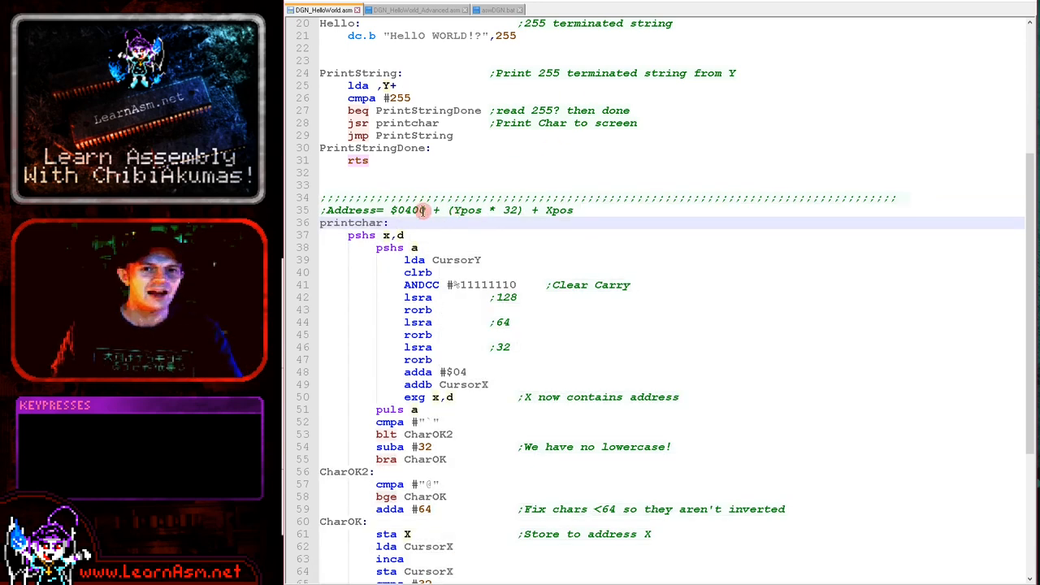
double_click(410, 210)
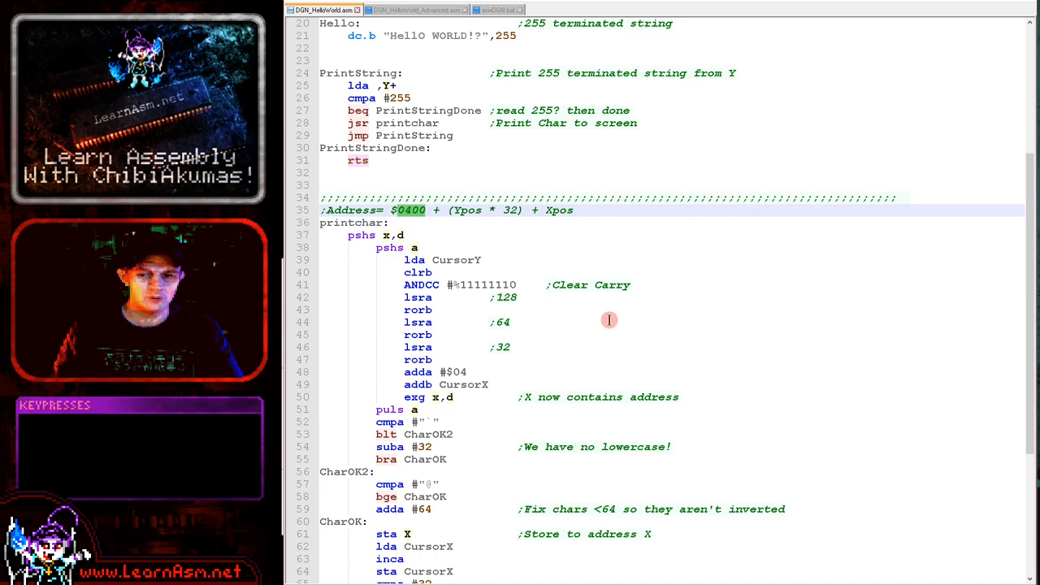
mouse_move(409, 226)
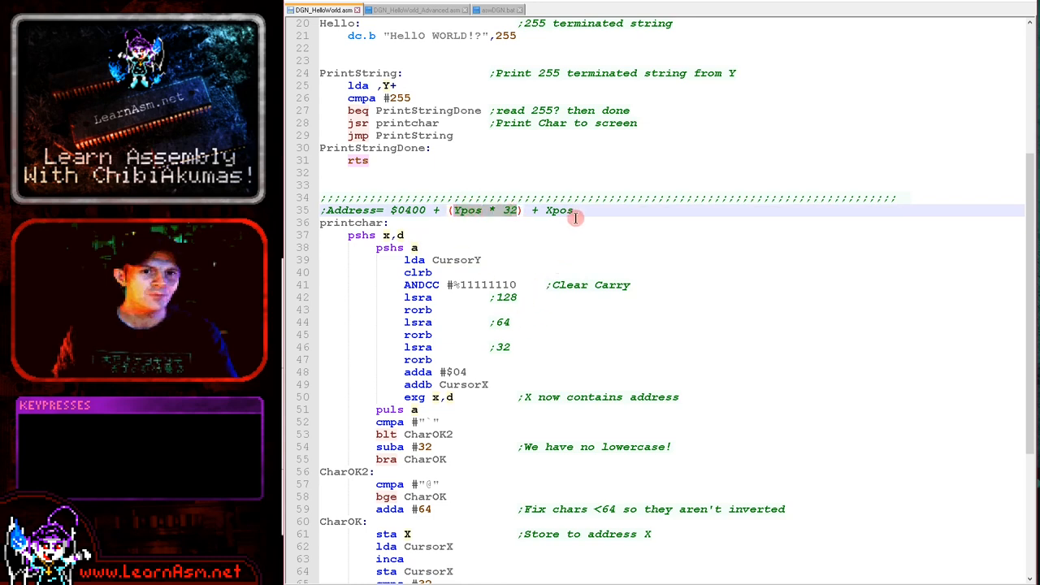
double_click(559, 210)
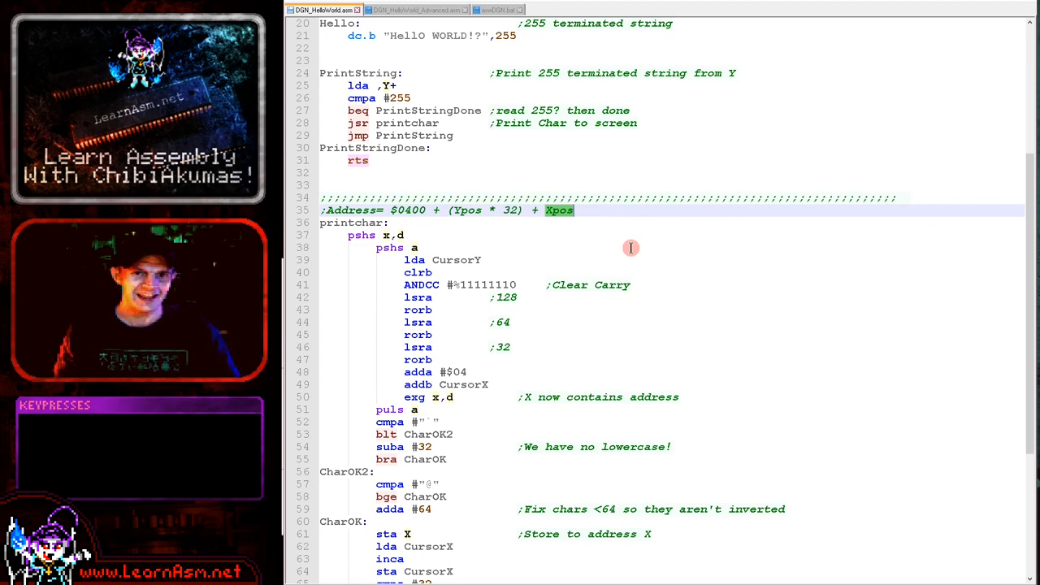
scroll("up", 3)
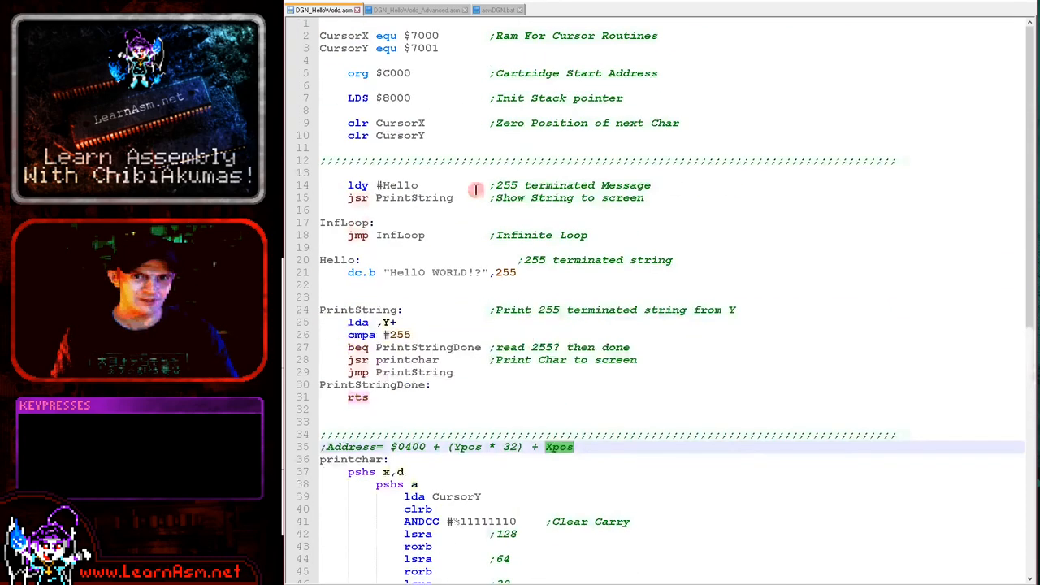
scroll("down", 3)
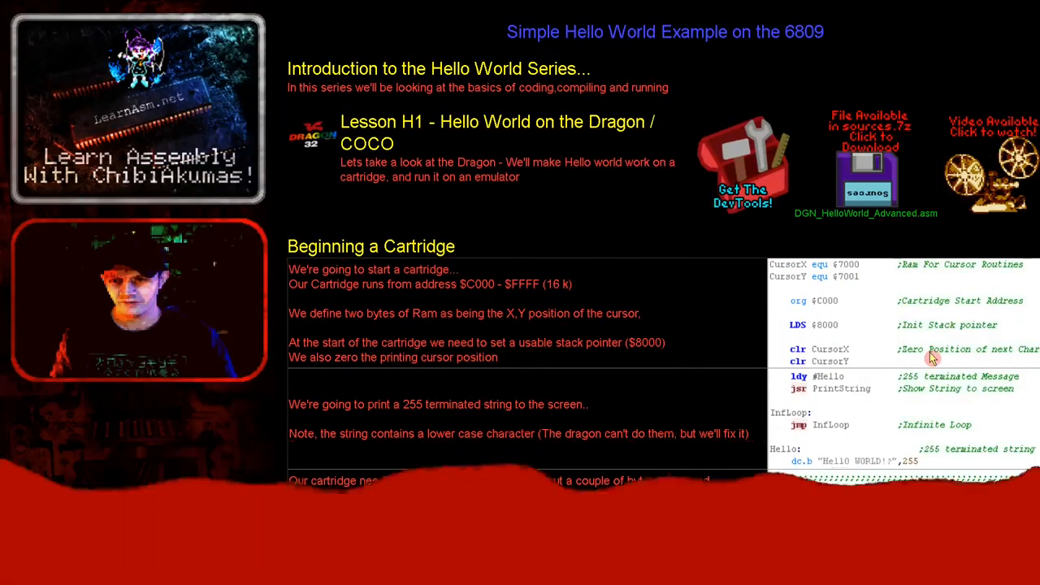
- Scroll the LearnAsm.net lesson down to 'Printing a character to the screen' and its address formula
scroll("down", 3)
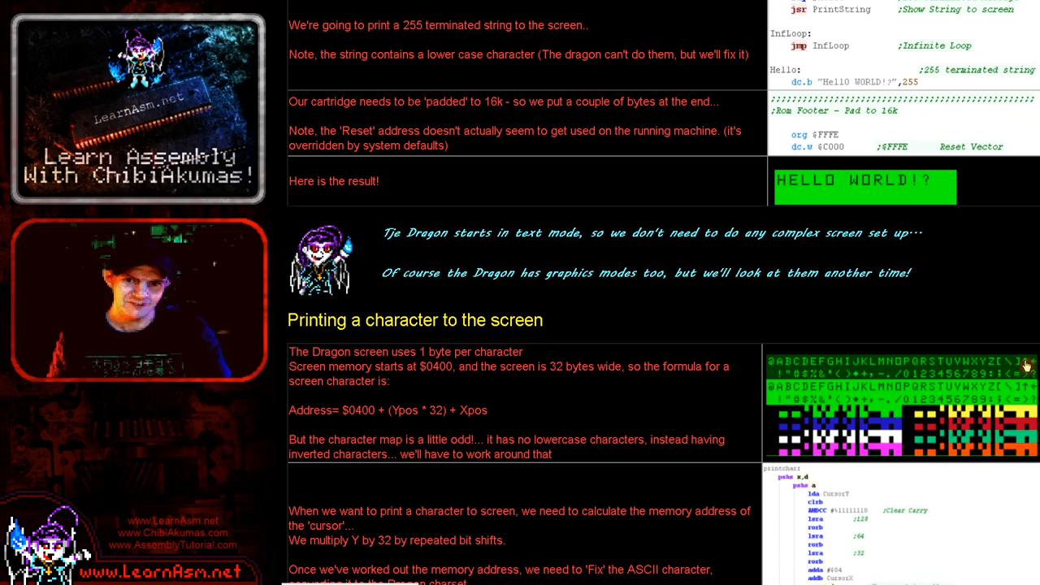
mouse_move(808, 341)
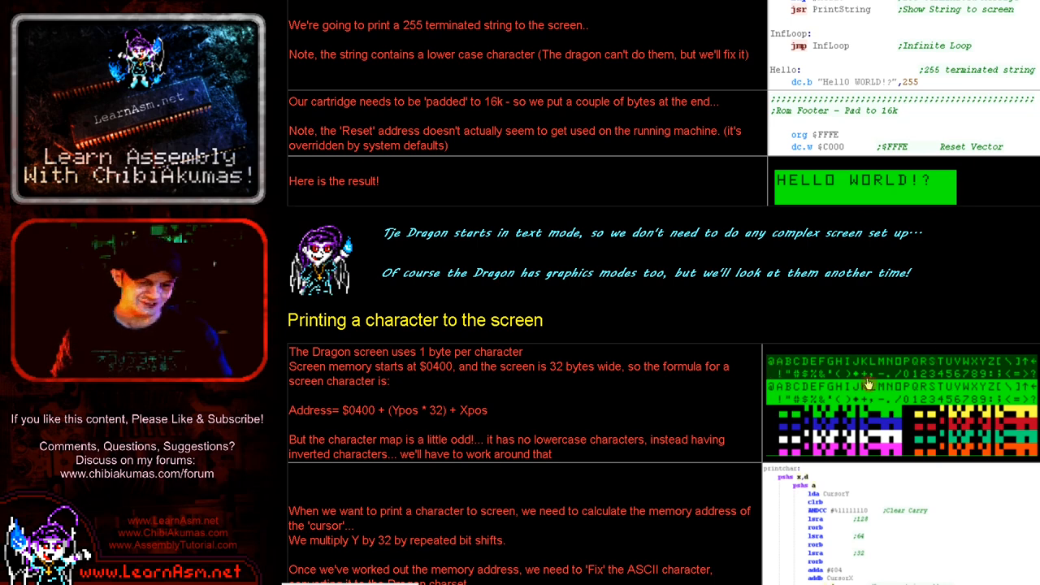
scroll("down", 3)
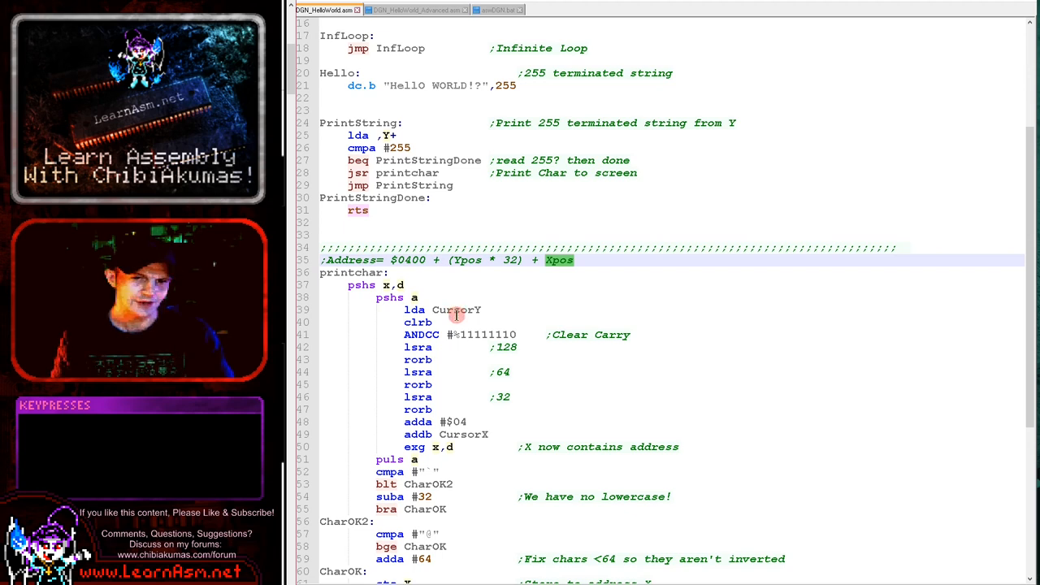
double_click(457, 310)
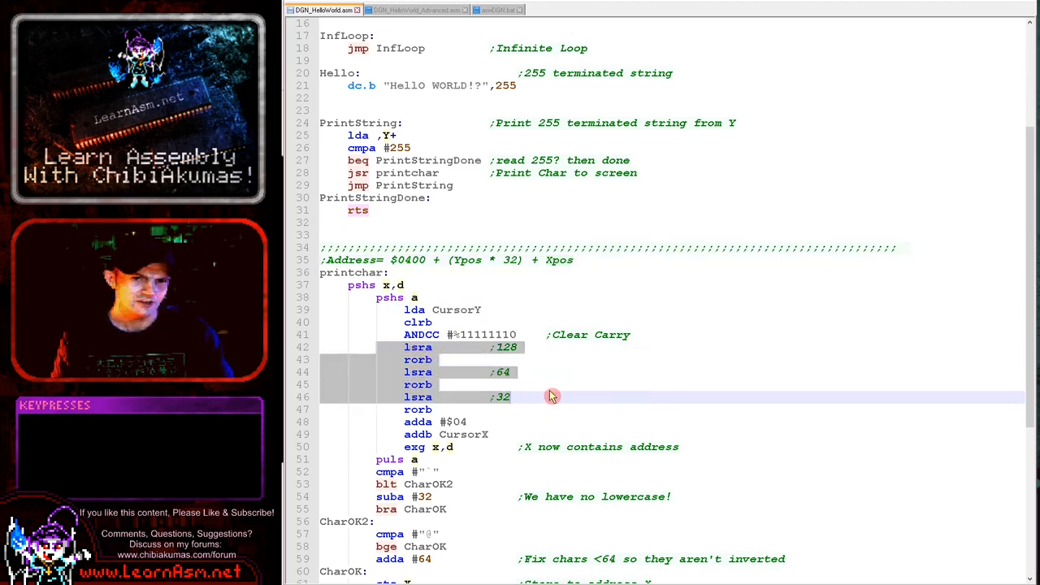
mouse_move(475, 381)
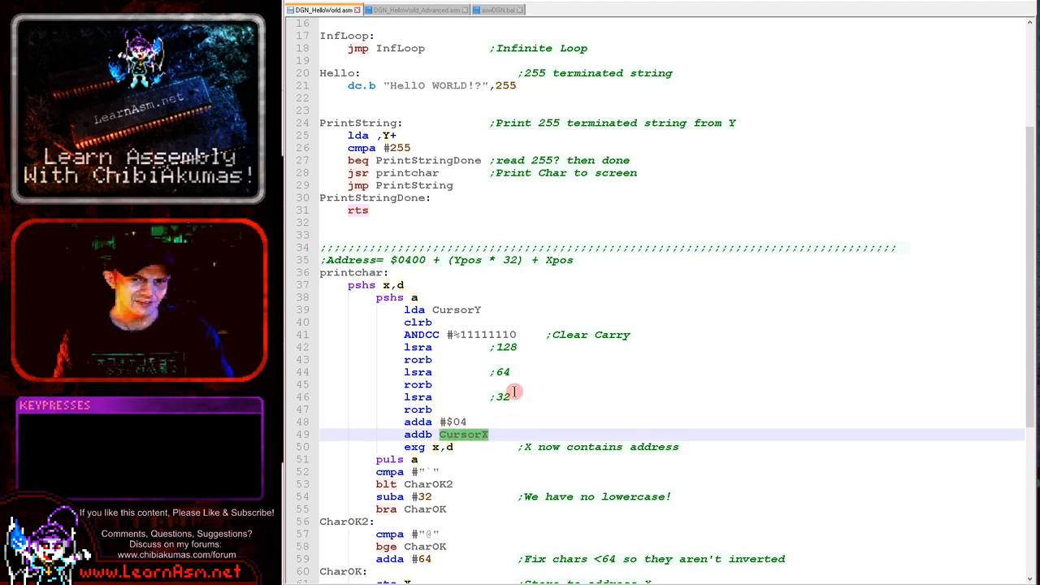
mouse_move(494, 421)
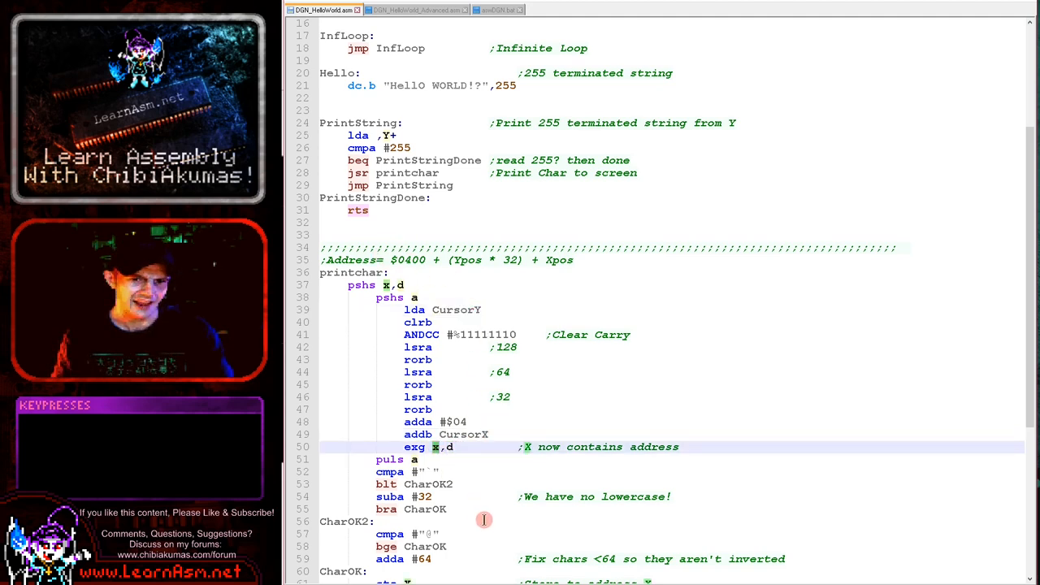
mouse_move(447, 447)
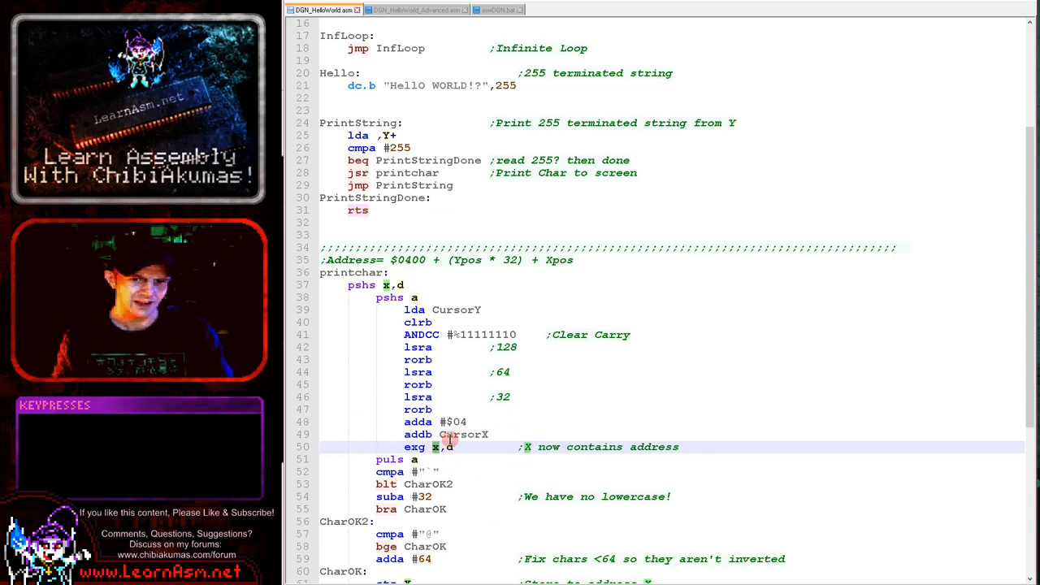
scroll("down", 3)
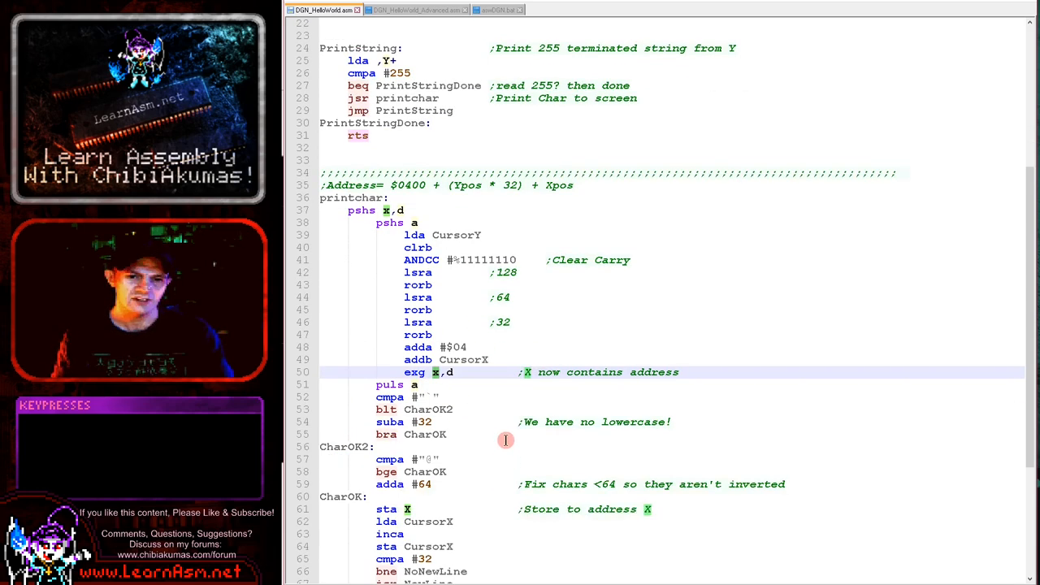
mouse_move(517, 431)
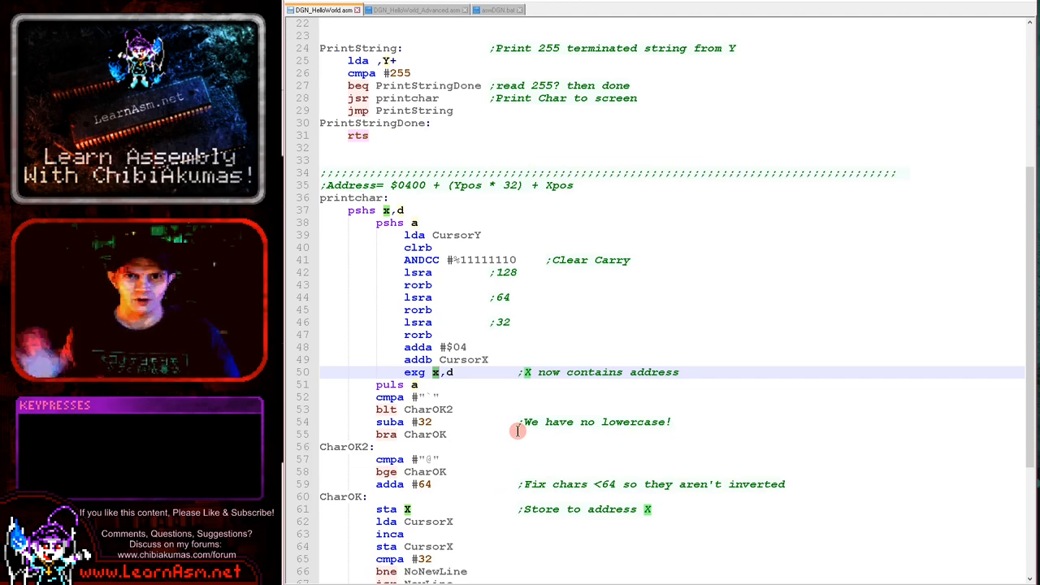
scroll("up", 3)
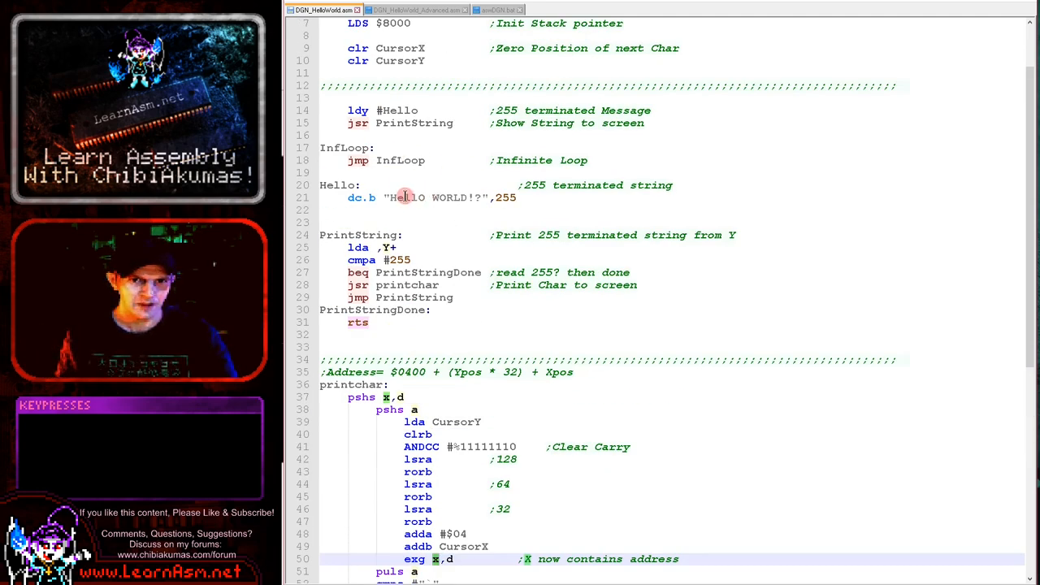
scroll("down", 3)
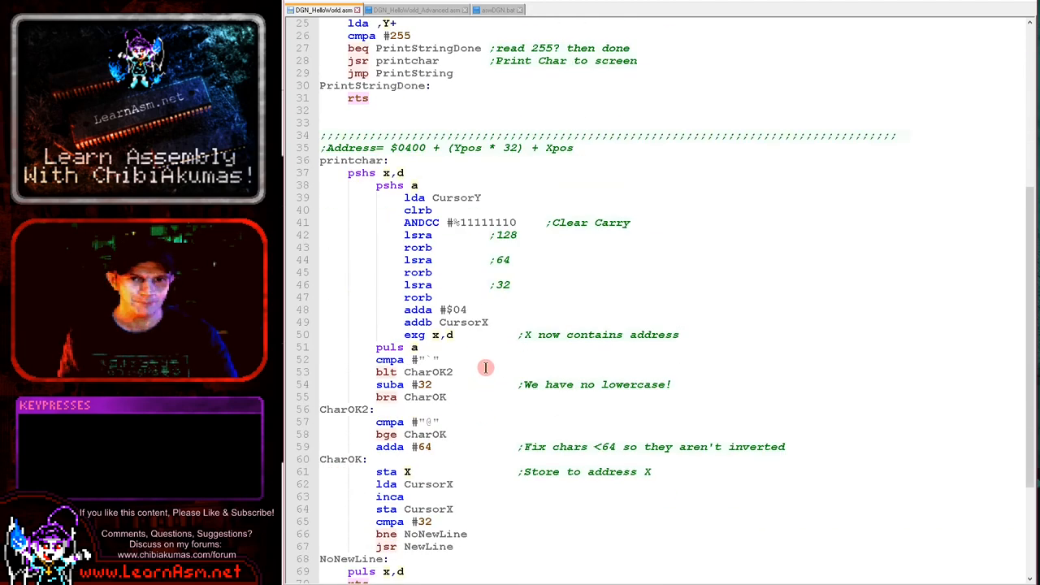
scroll("down", 3)
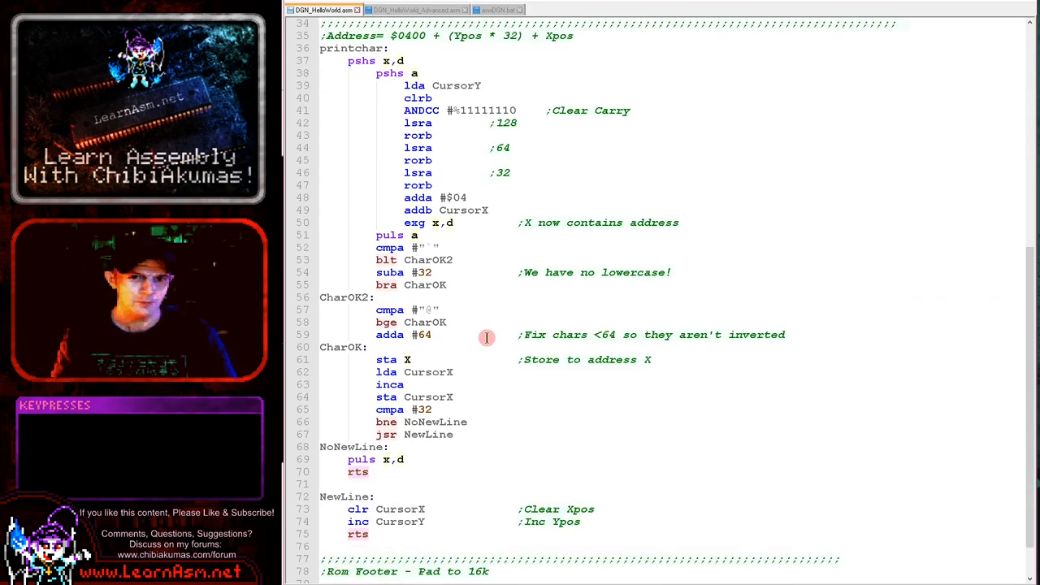
scroll("up", 3)
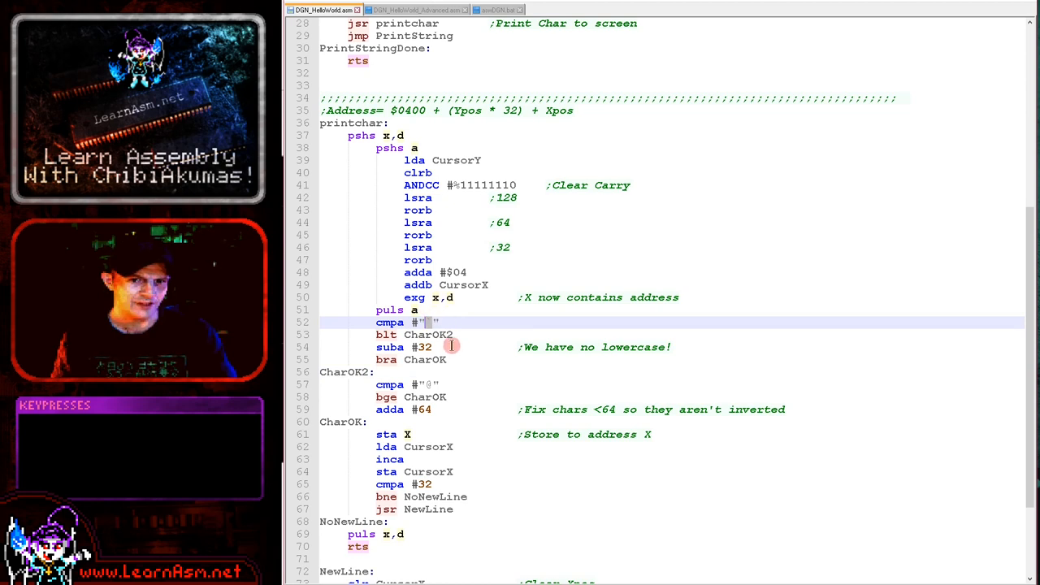
double_click(429, 335)
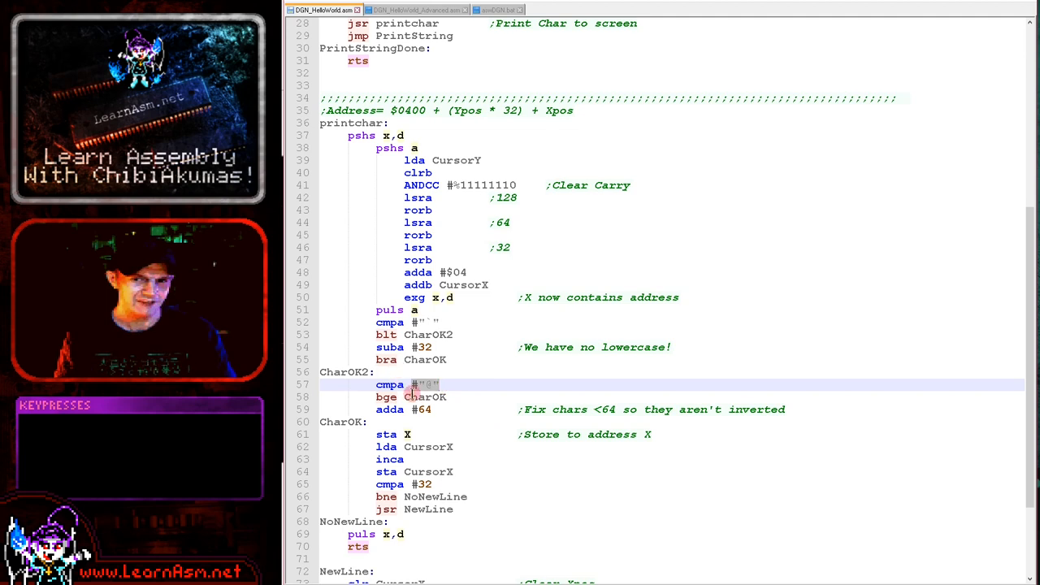
left_click(458, 385)
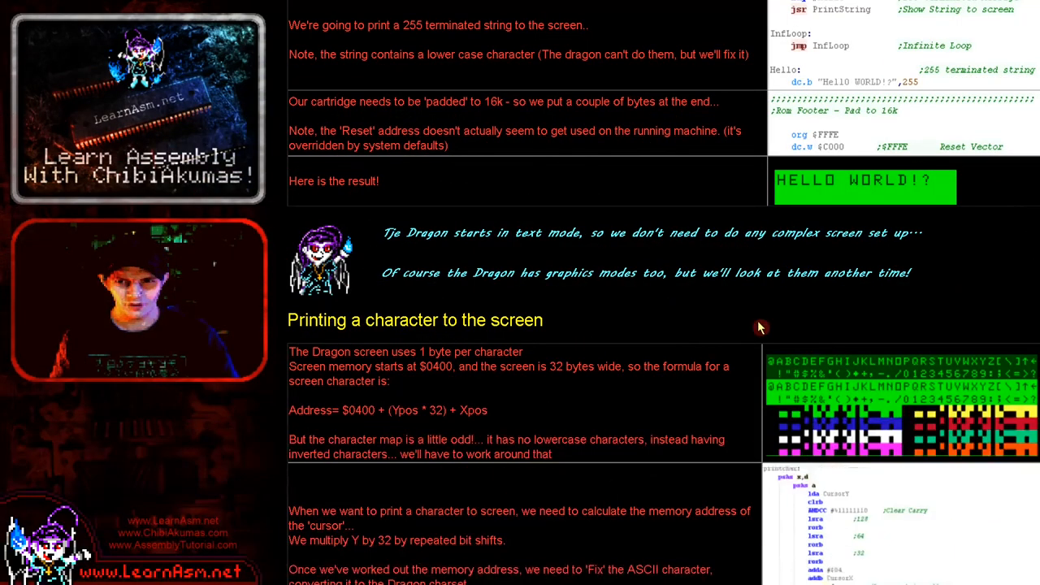
mouse_move(1016, 370)
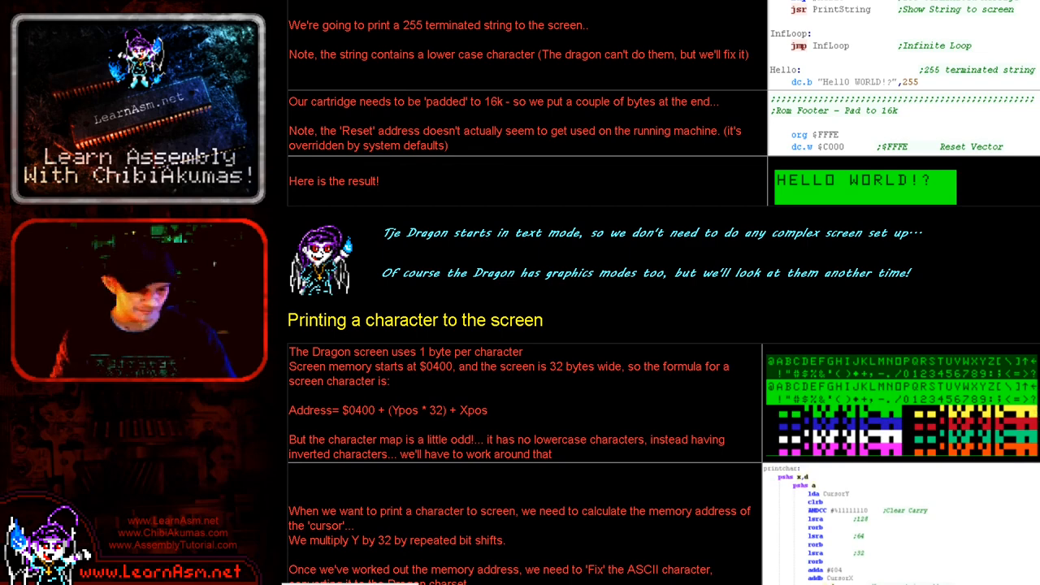
scroll("down", 3)
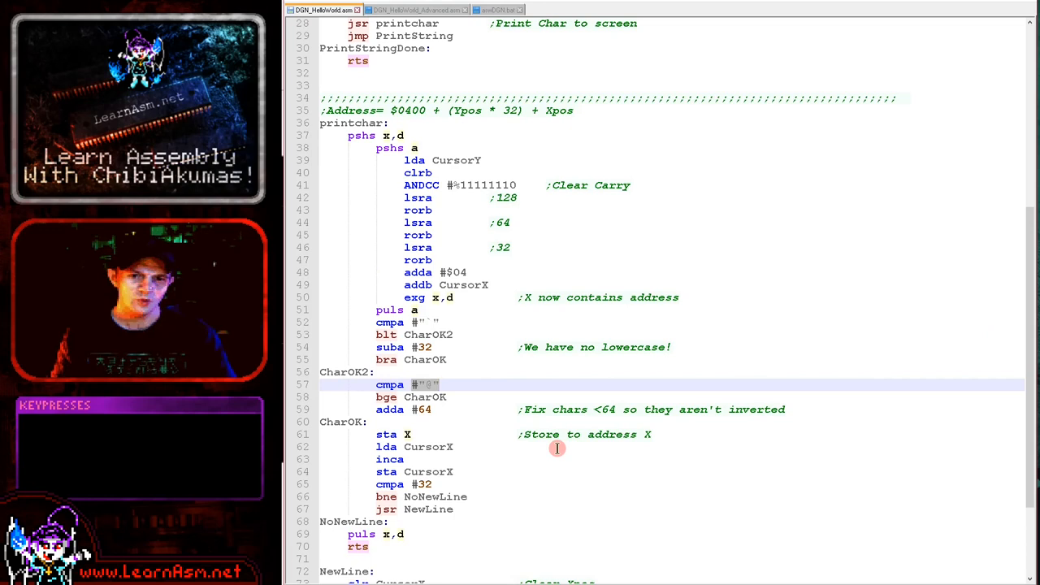
double_click(386, 434)
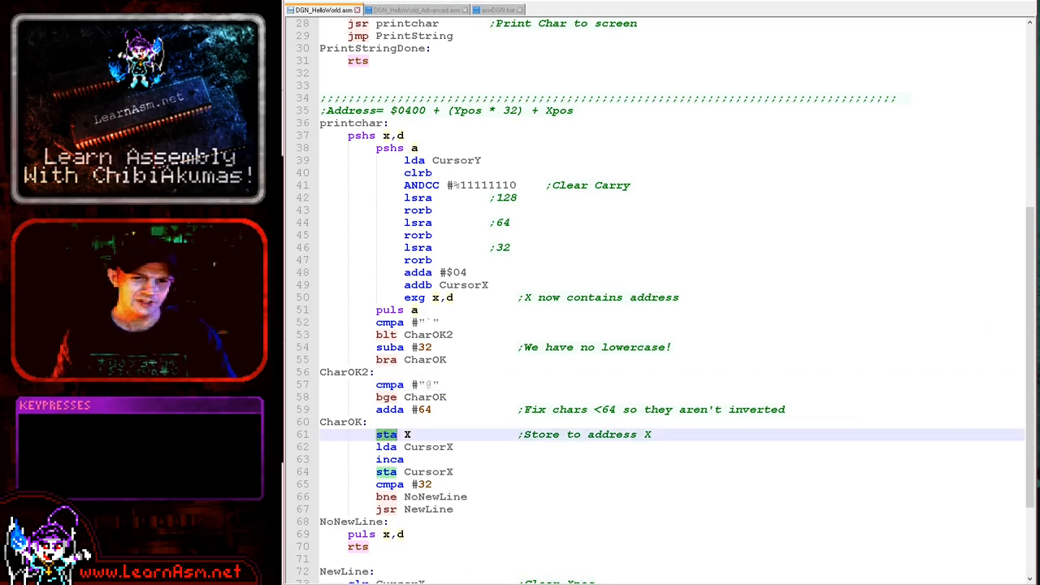
left_click(463, 471)
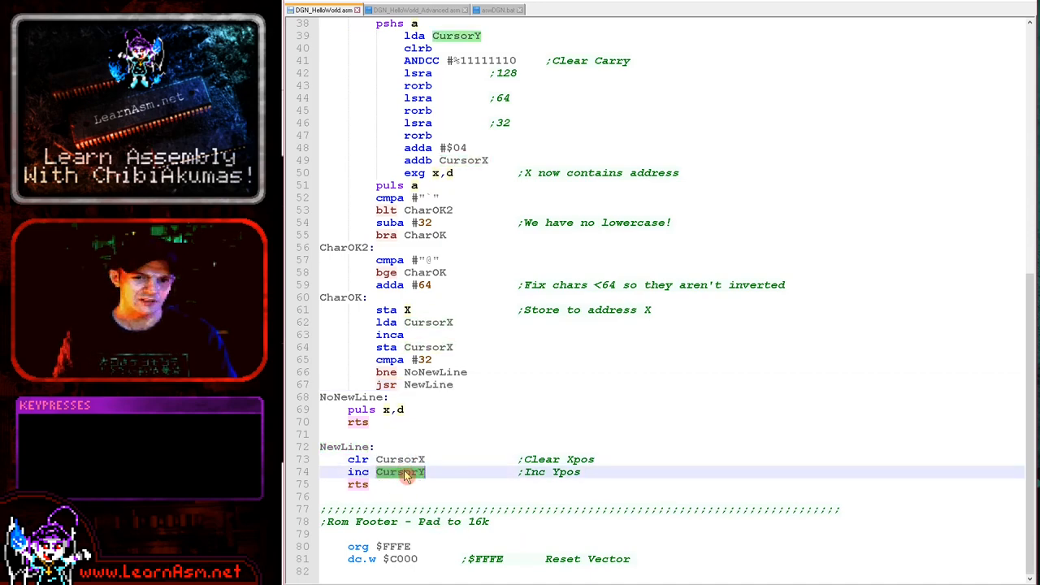
scroll("up", 3)
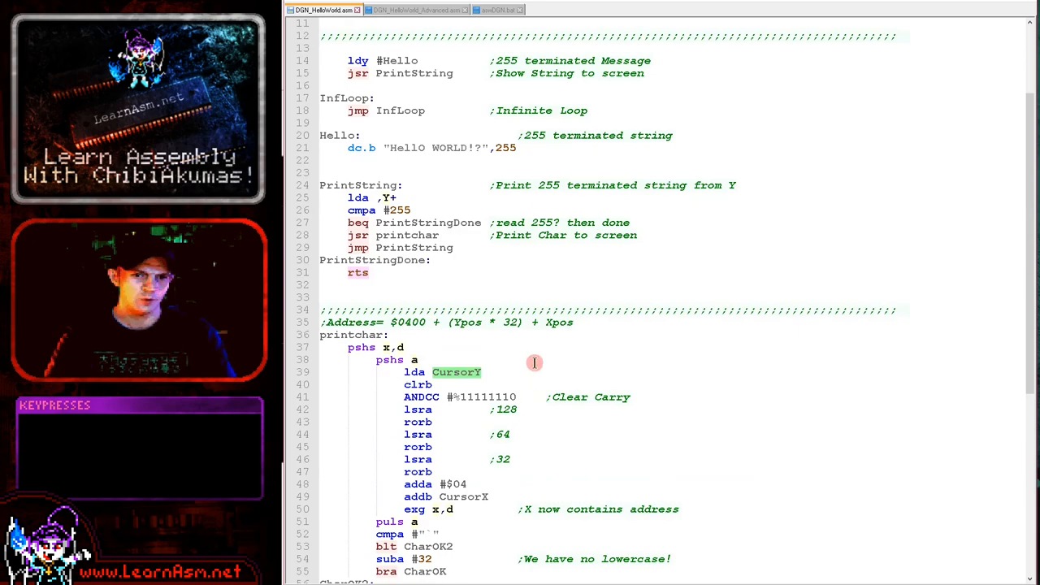
- Run the asw DGN build command to assemble the Hello World source and launch XRoar
key("f6")
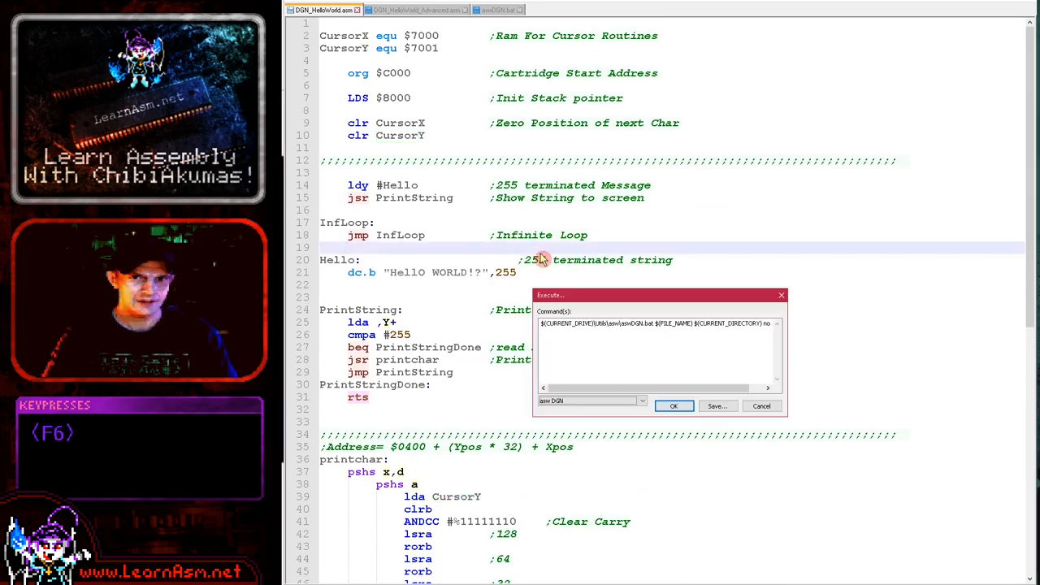
key("Return")
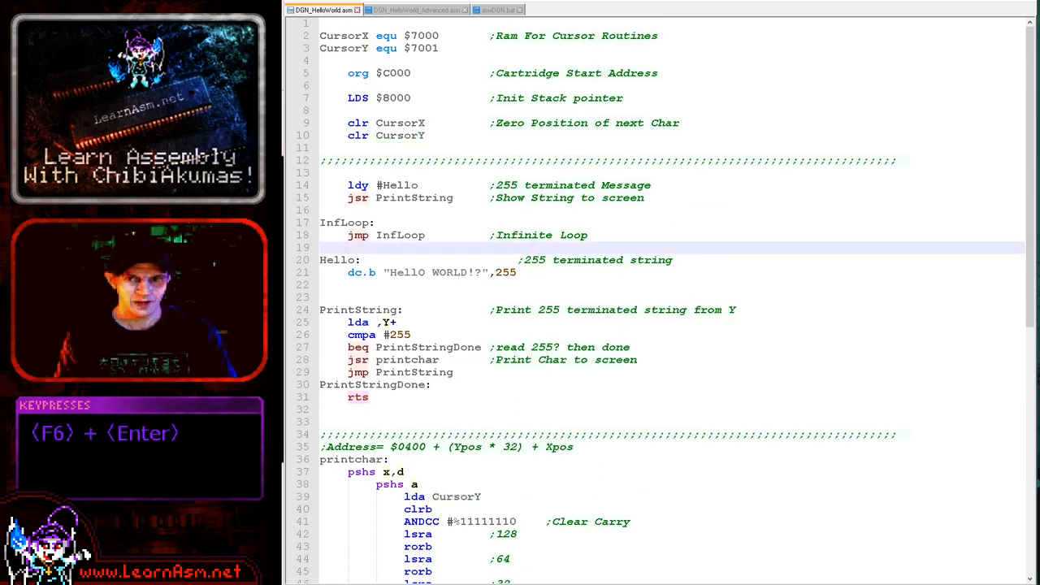
key("F6")
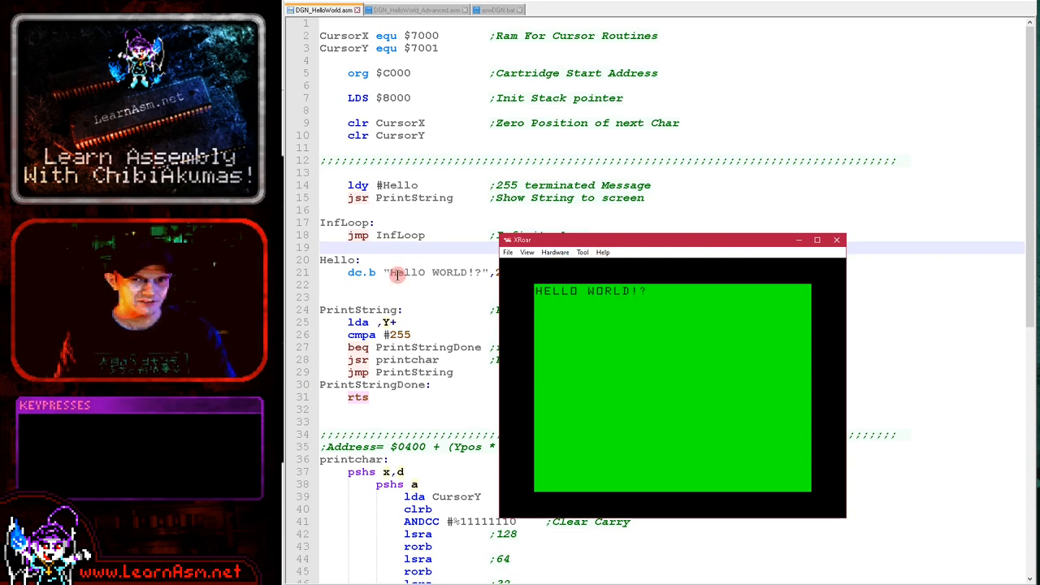
mouse_move(557, 285)
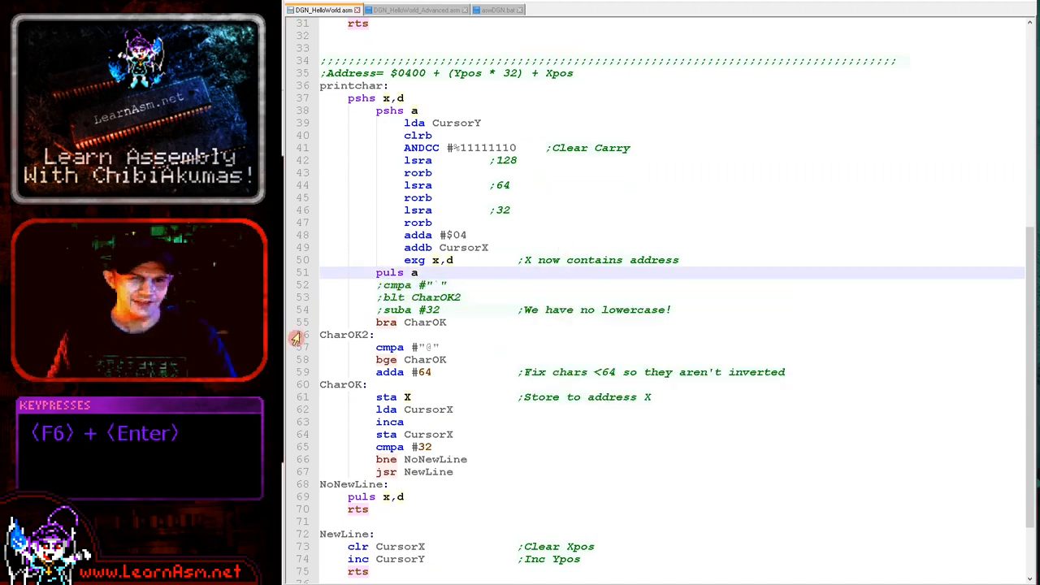
- Close XRoar so the printchar routine in DGN_HelloWorld.asm is fully visible
key("F6")
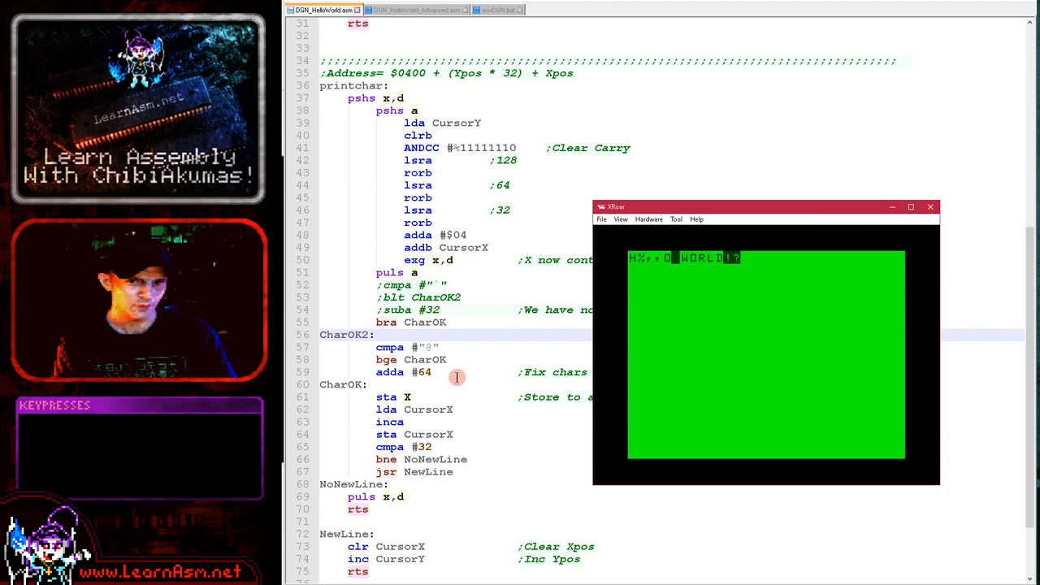
mouse_move(467, 327)
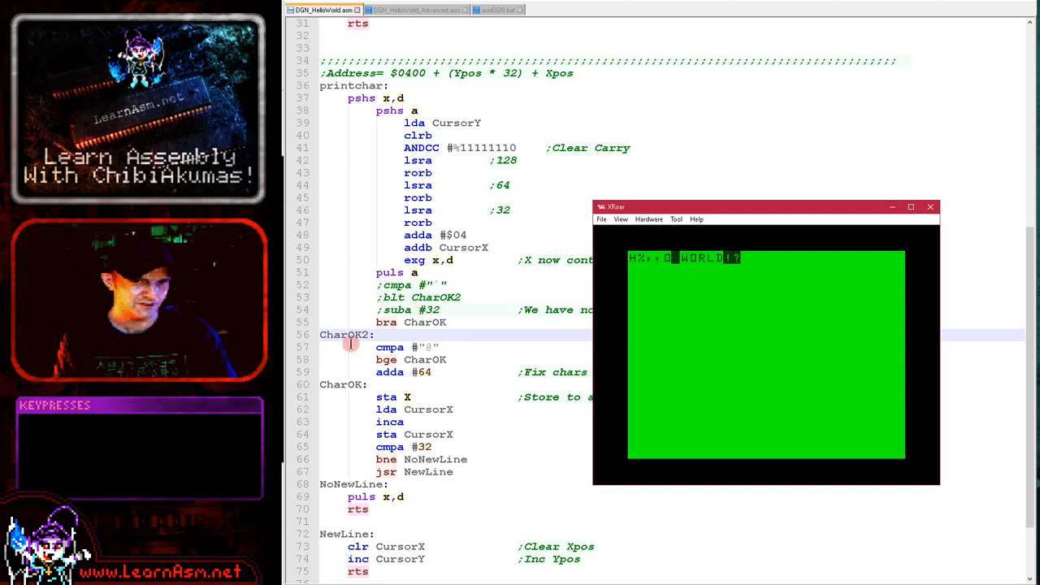
mouse_move(679, 268)
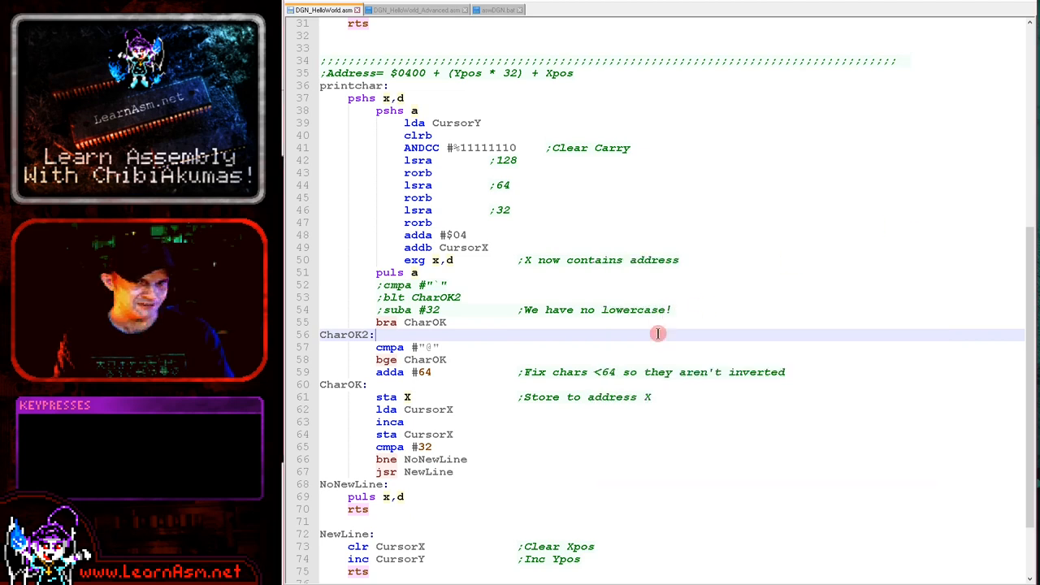
- Uncomment the cmpa/blt/suba lowercase-conversion lines in printchar and scroll through the restored source
key("Home")
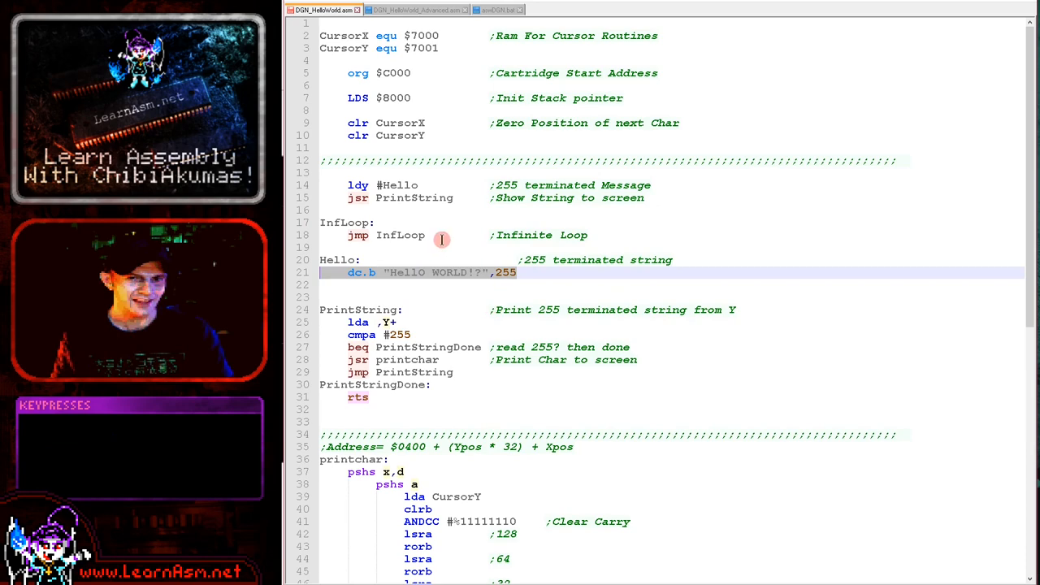
mouse_move(573, 295)
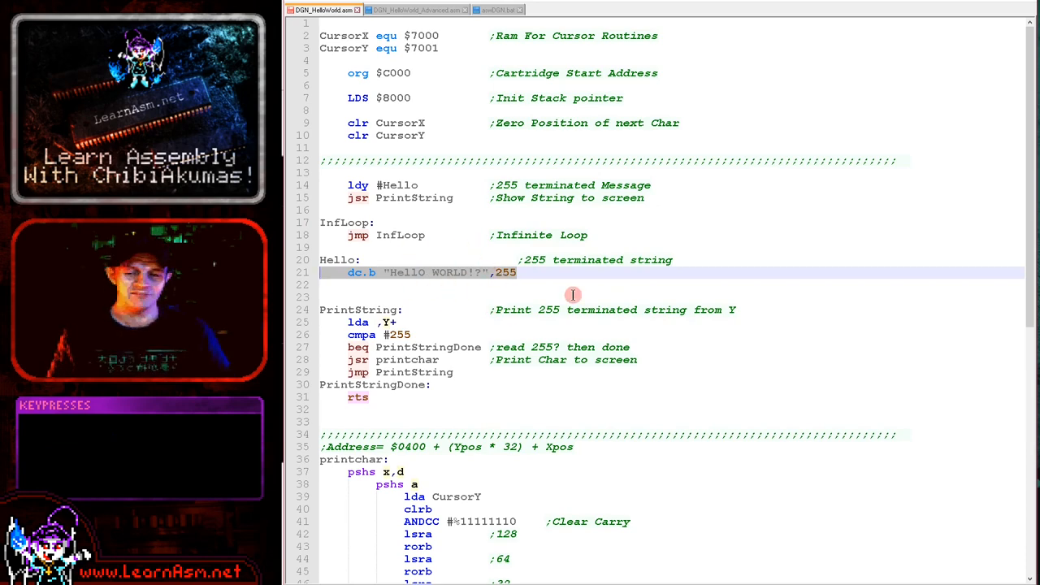
scroll("down", 3)
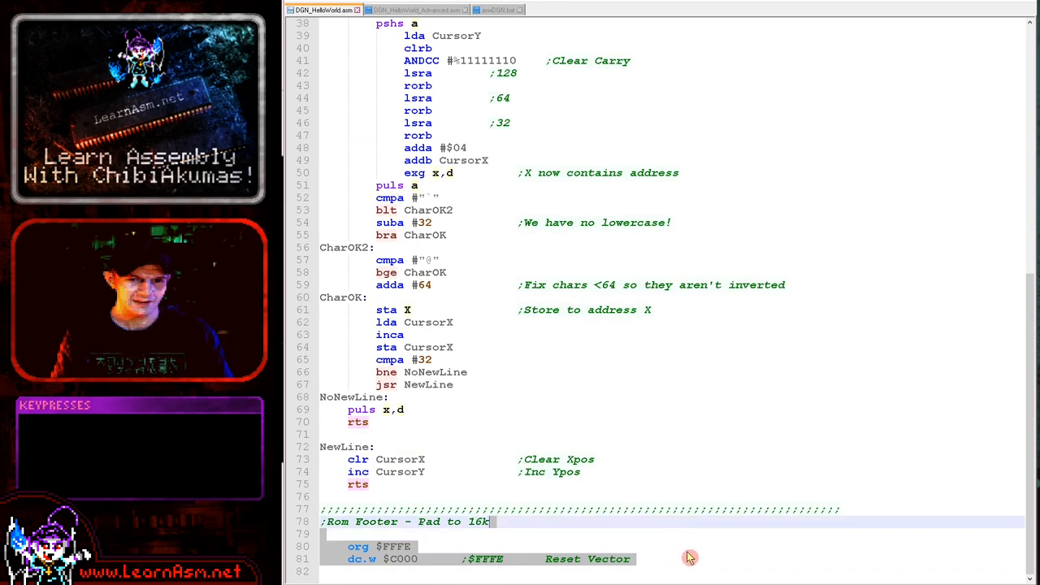
mouse_move(538, 565)
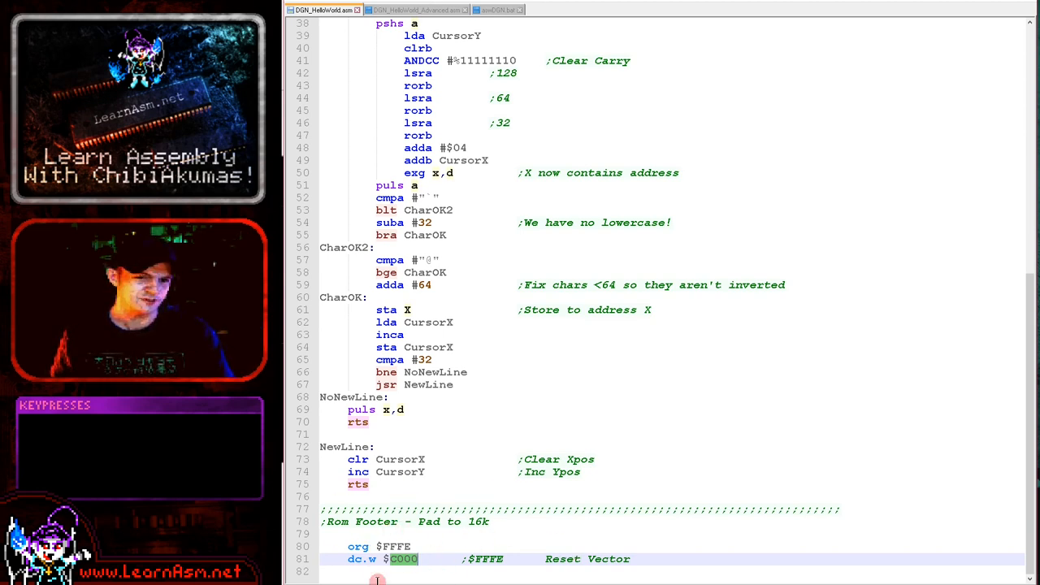
left_click(439, 260)
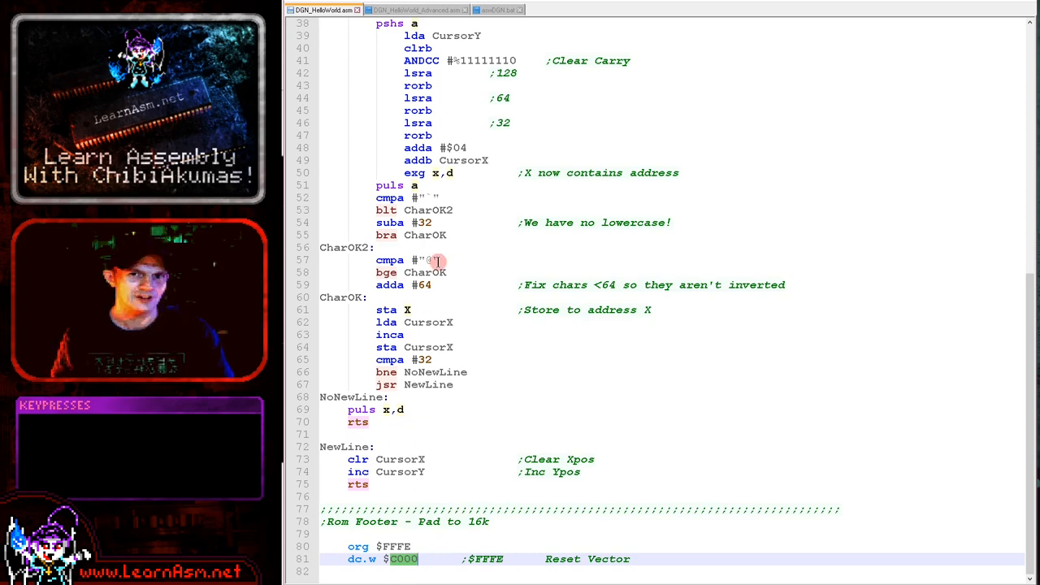
scroll("up", 3)
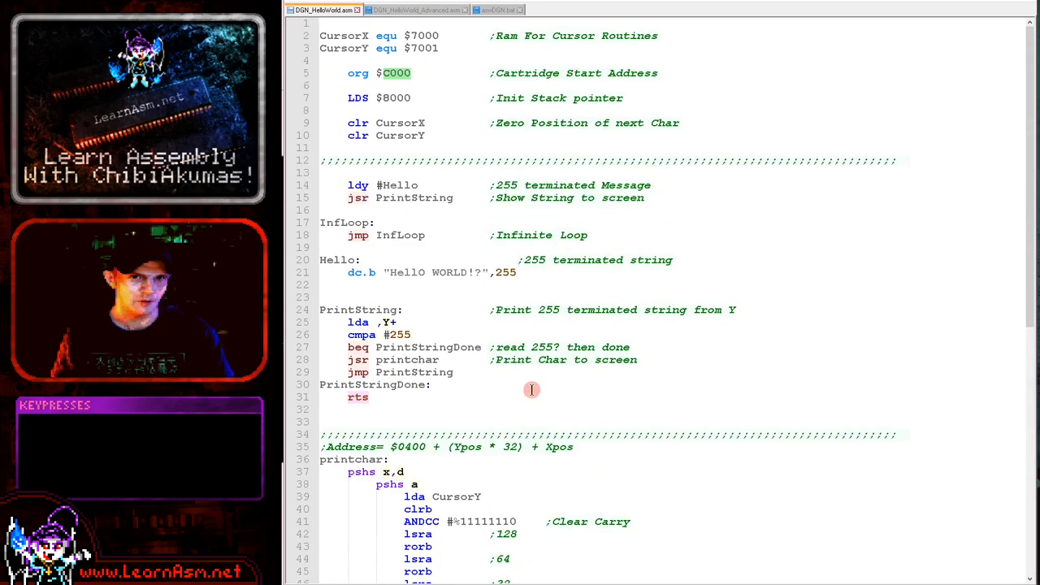
mouse_move(414, 56)
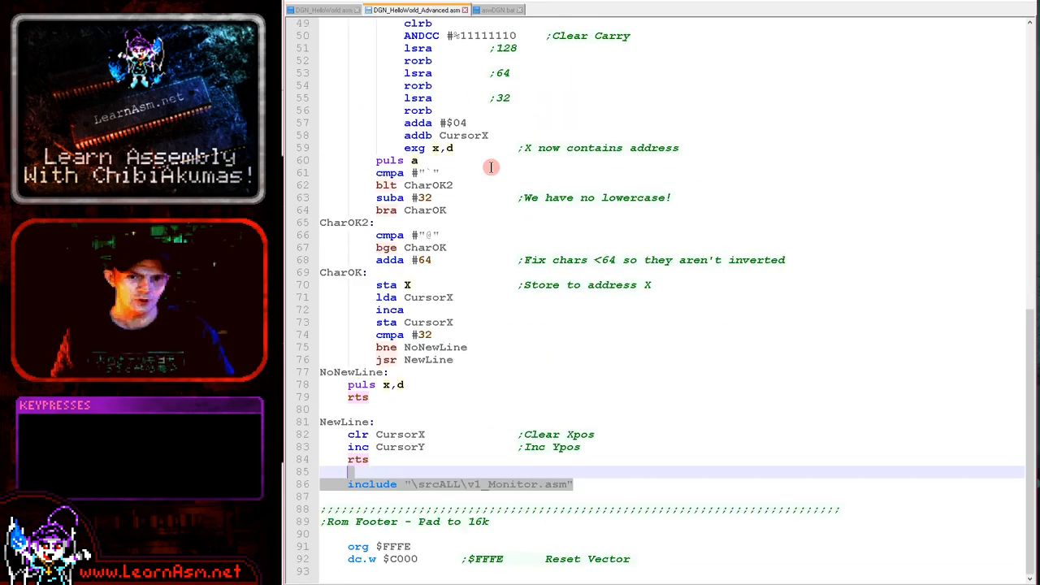
- Scroll through DGN_HelloWorld_Advanced.asm, reviewing its register monitor, memory dump calls and monitor include
scroll("down", 3)
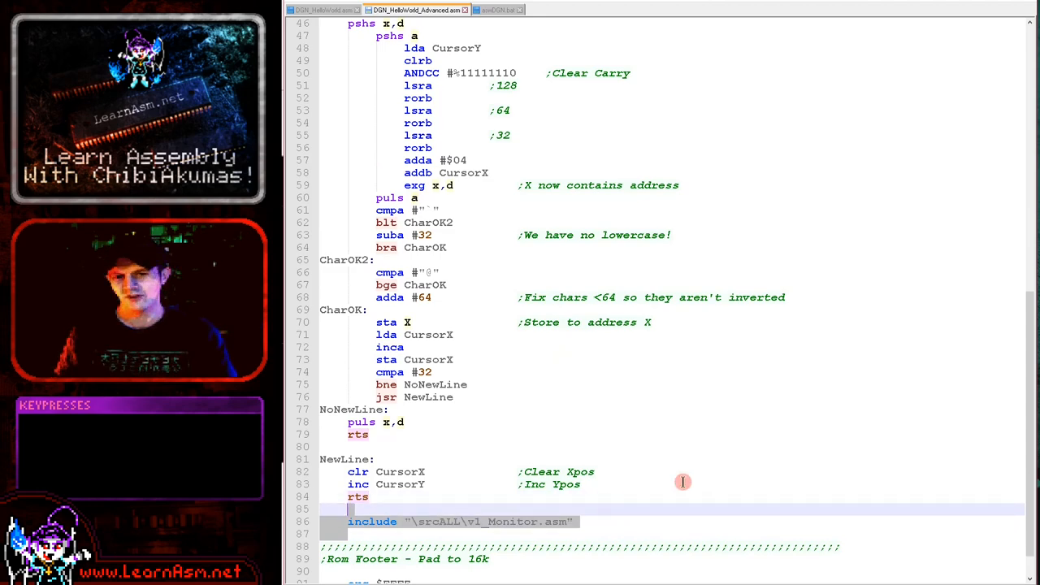
scroll("up", 3)
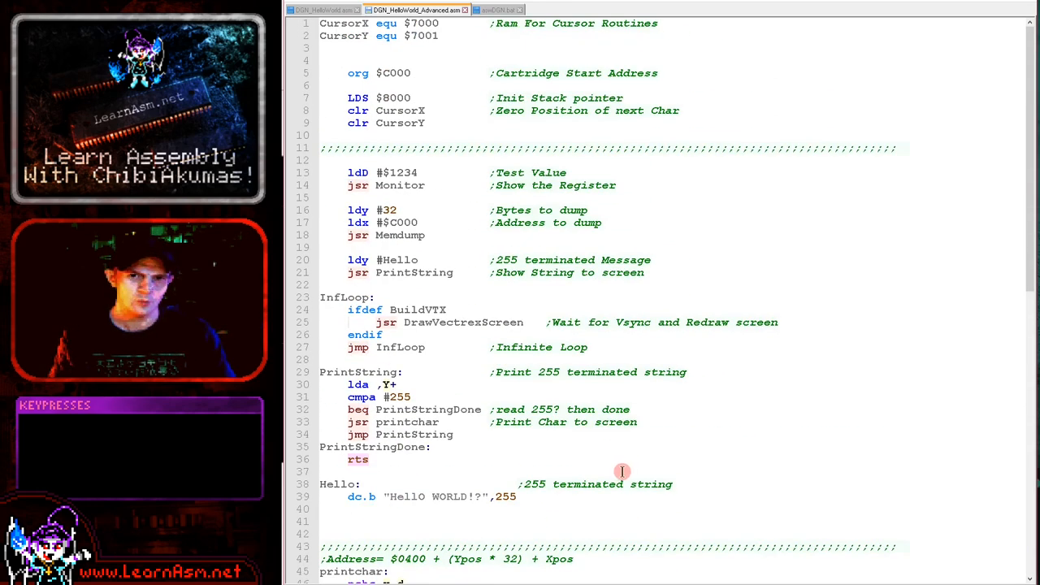
scroll("down", 3)
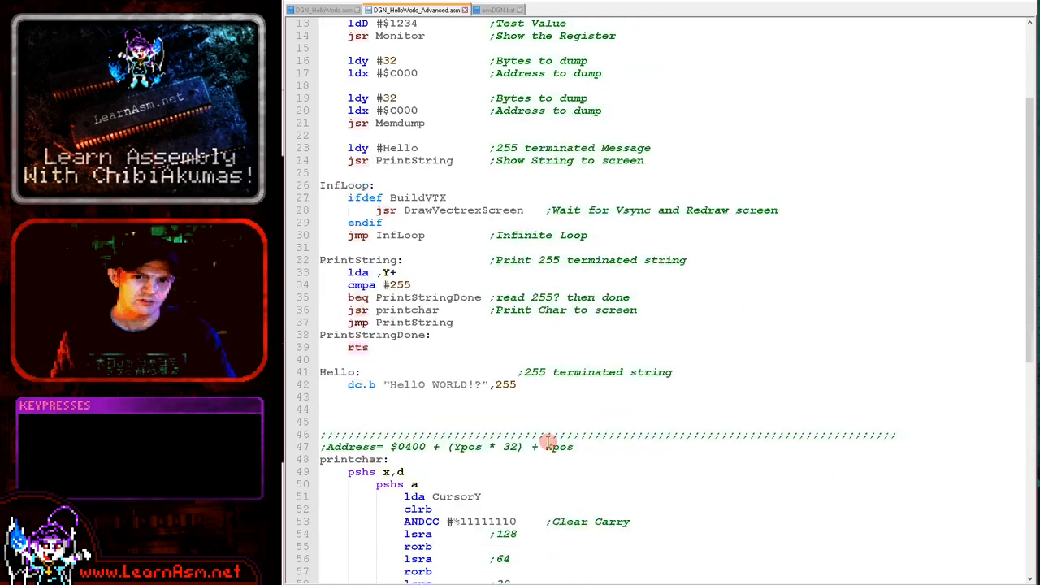
scroll("down", 3)
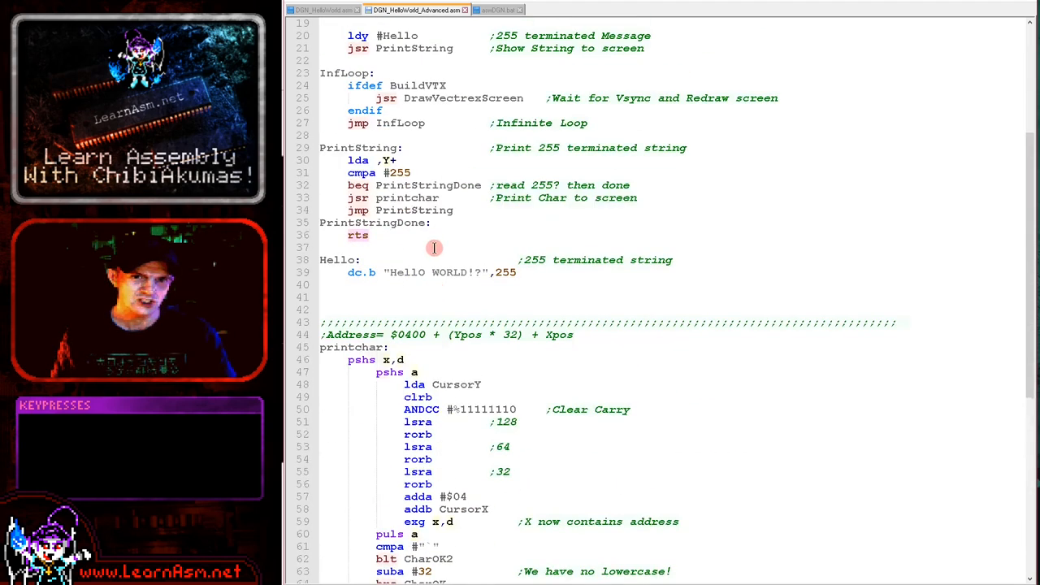
scroll("up", 3)
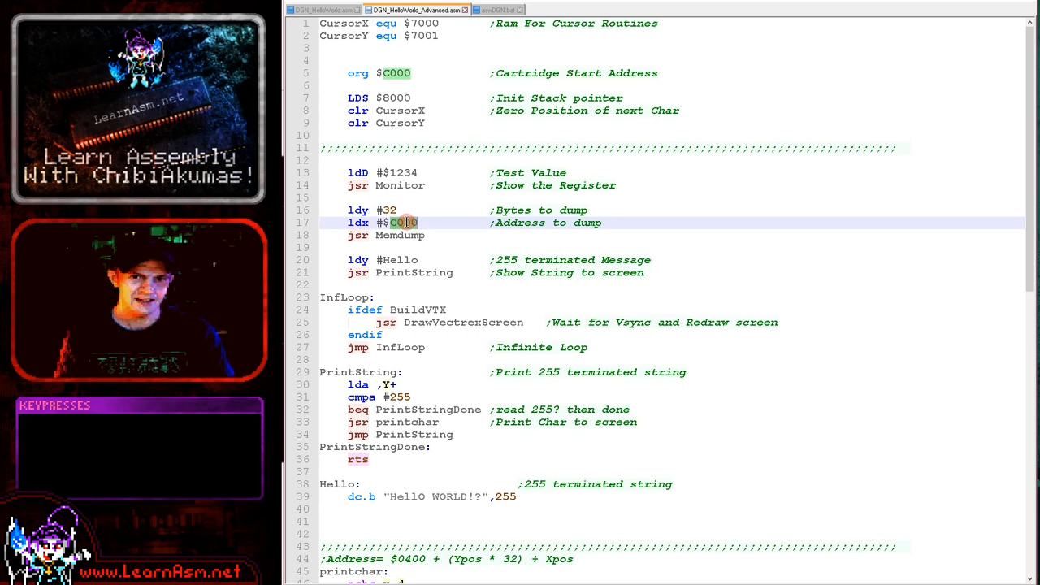
- Build and run the advanced cartridge, check registers and the $C000 dump, then close XRoar
key("f6")
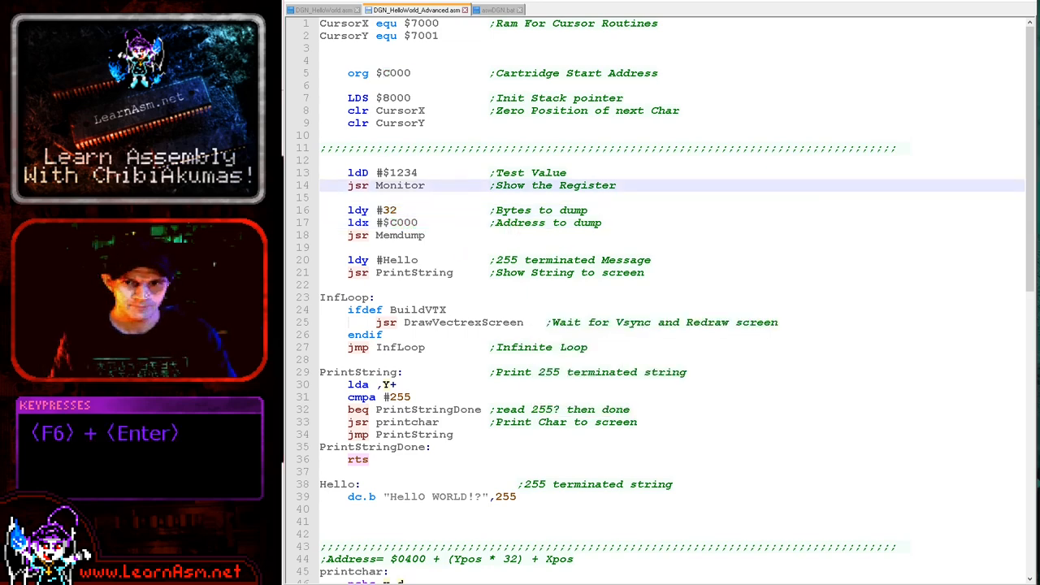
key("F6")
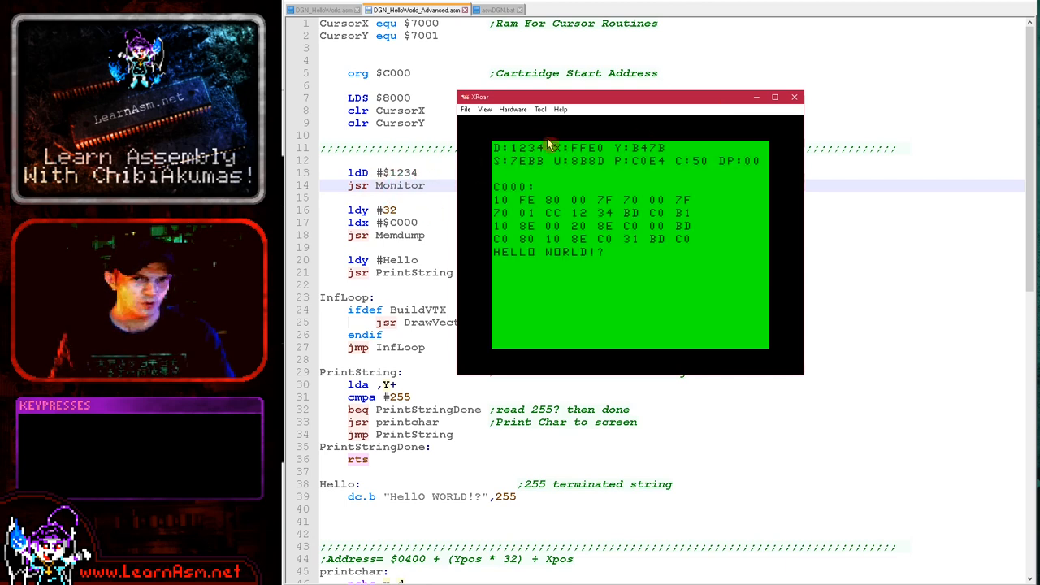
mouse_move(764, 175)
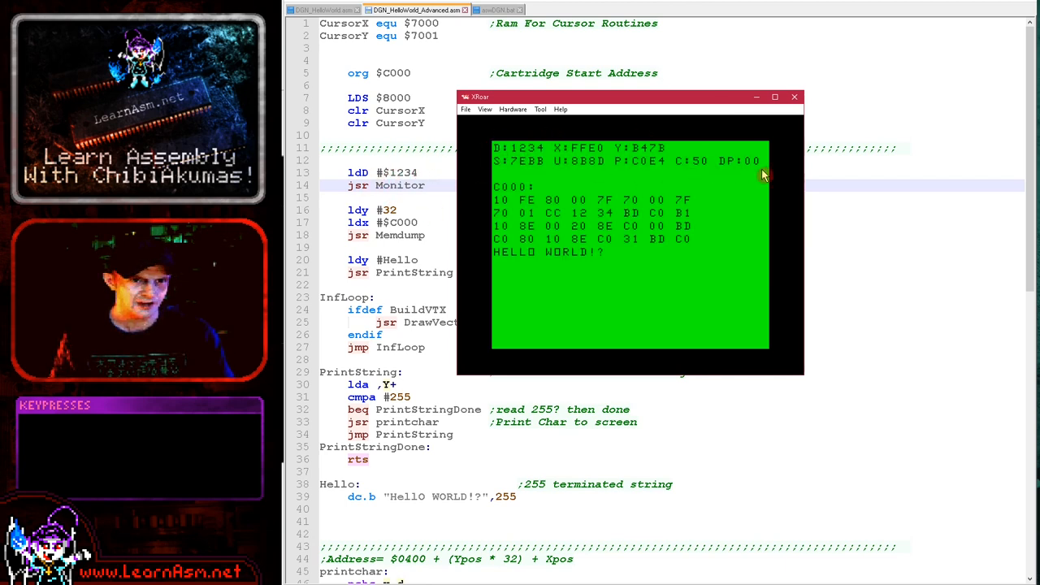
mouse_move(551, 159)
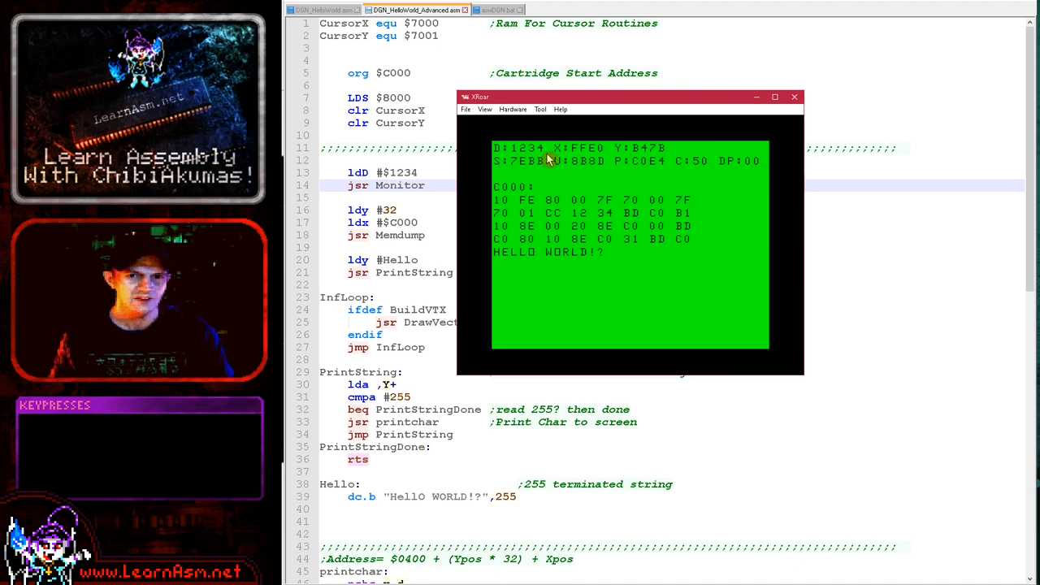
mouse_move(706, 175)
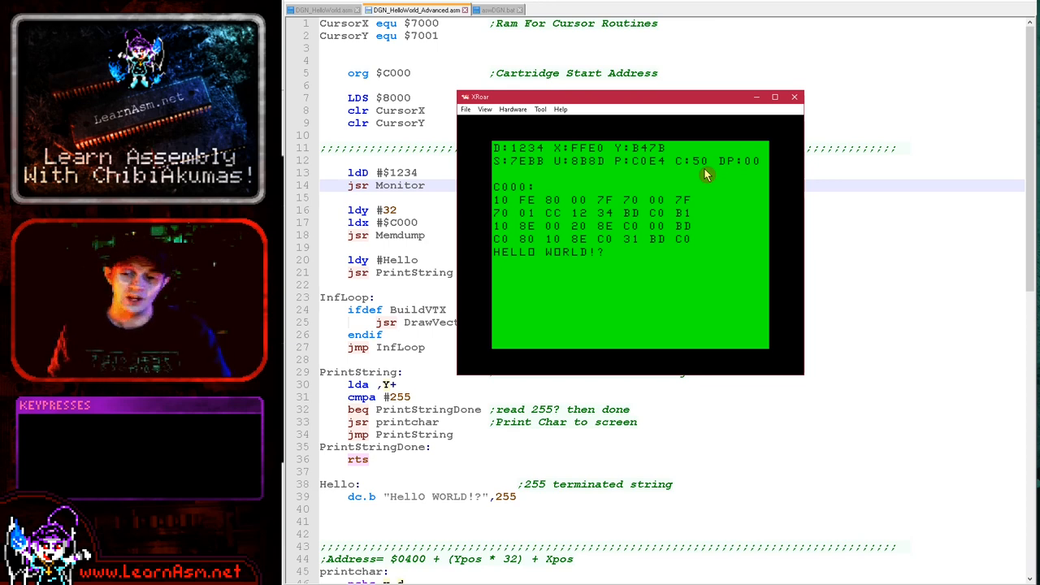
mouse_move(756, 168)
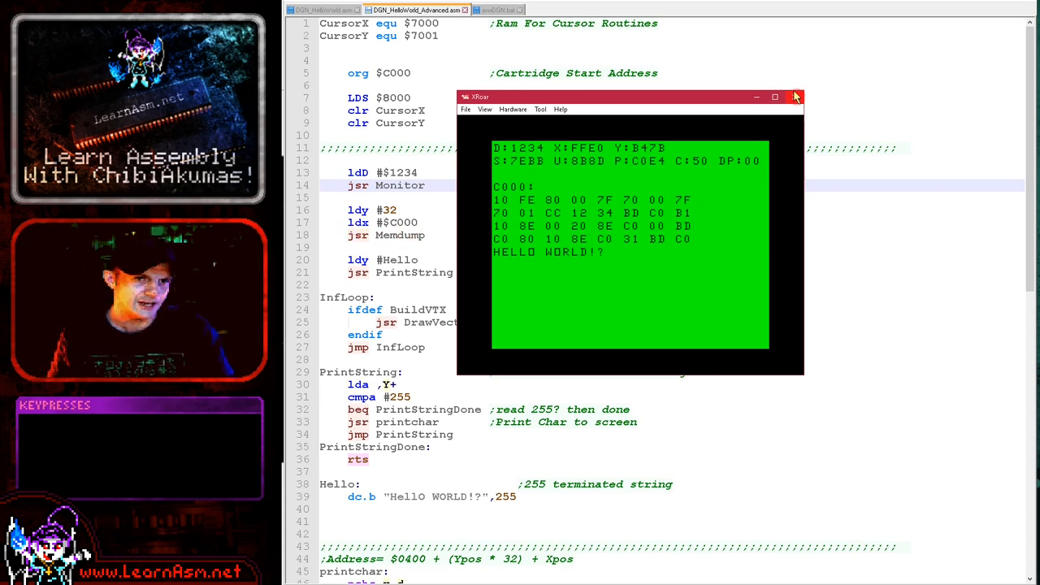
left_click(797, 96)
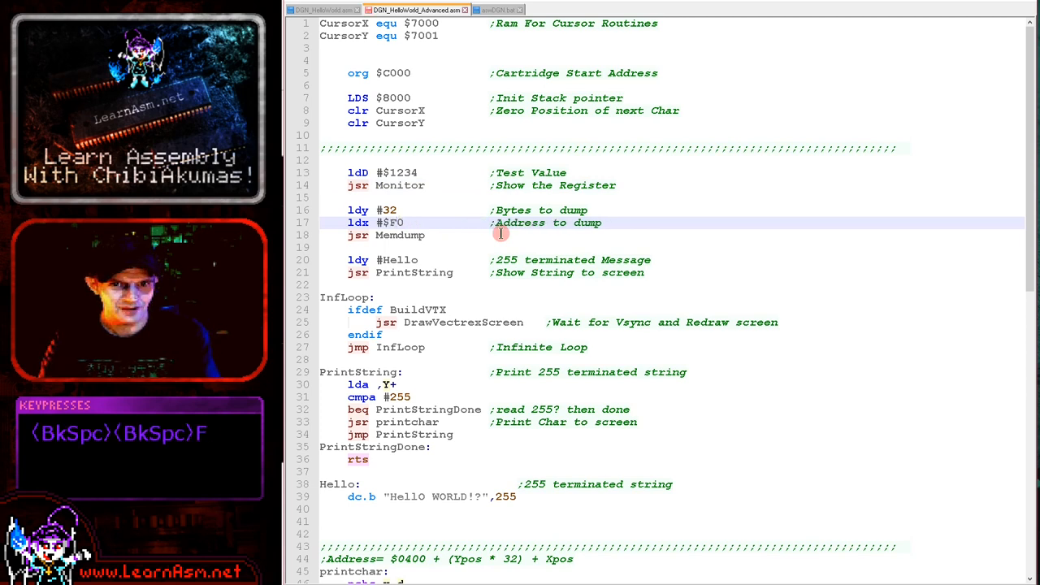
- Change the dump address to $FFF0 and view the rebuilt cartridge's memory dump in XRoar
type("FF")
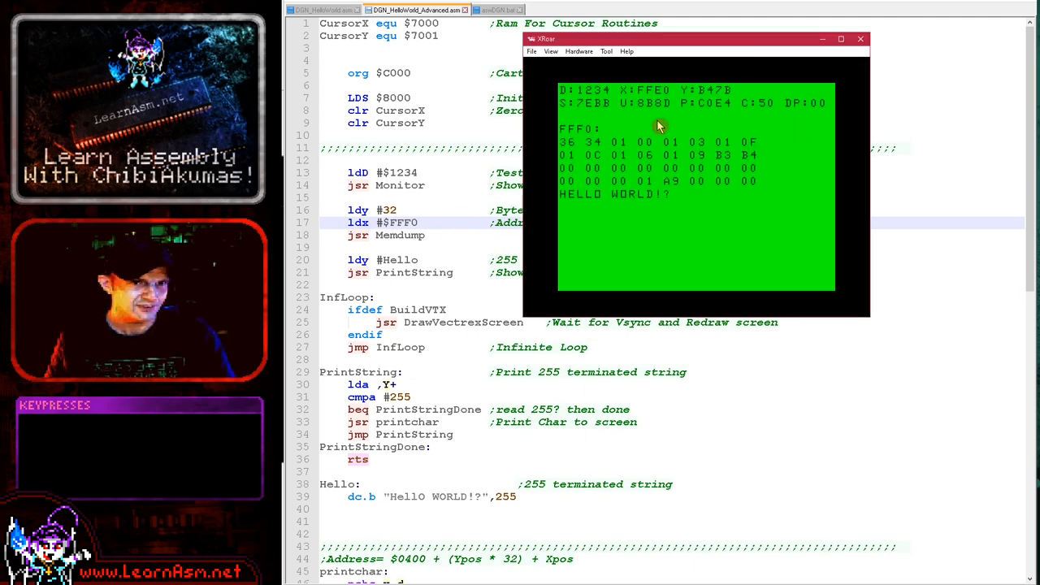
mouse_move(719, 163)
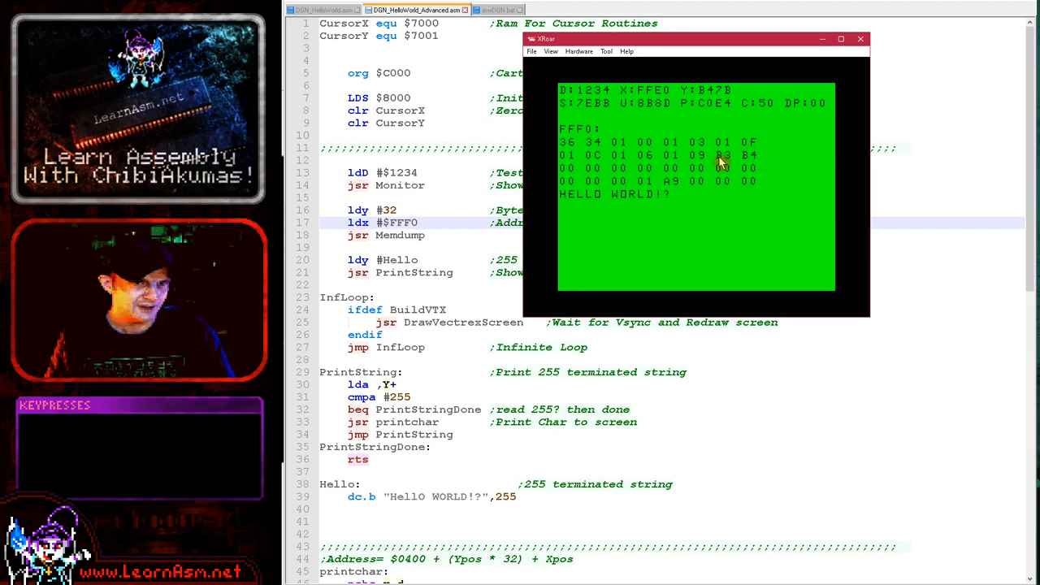
mouse_move(763, 148)
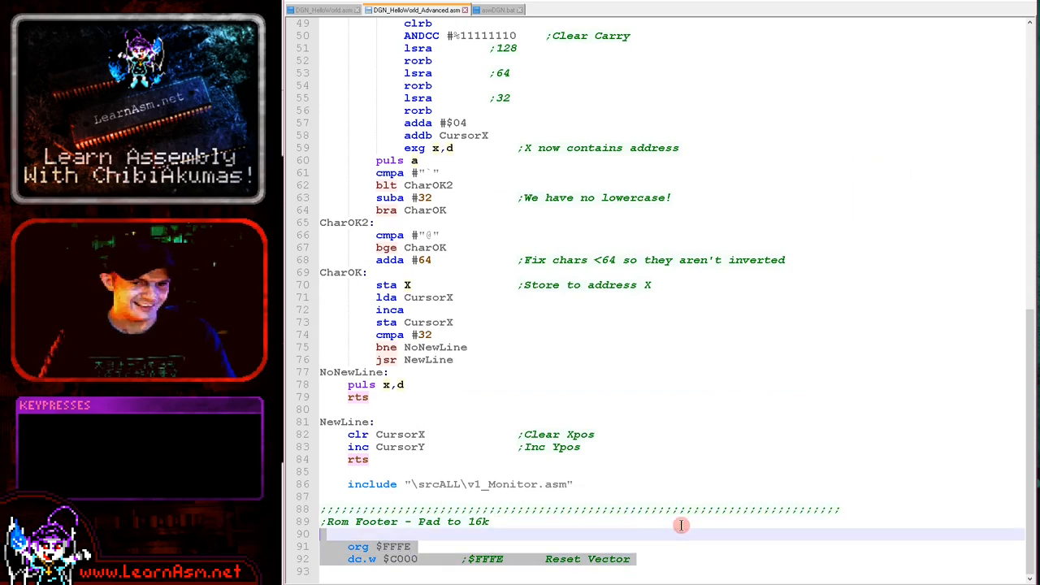
key("alt+Tab")
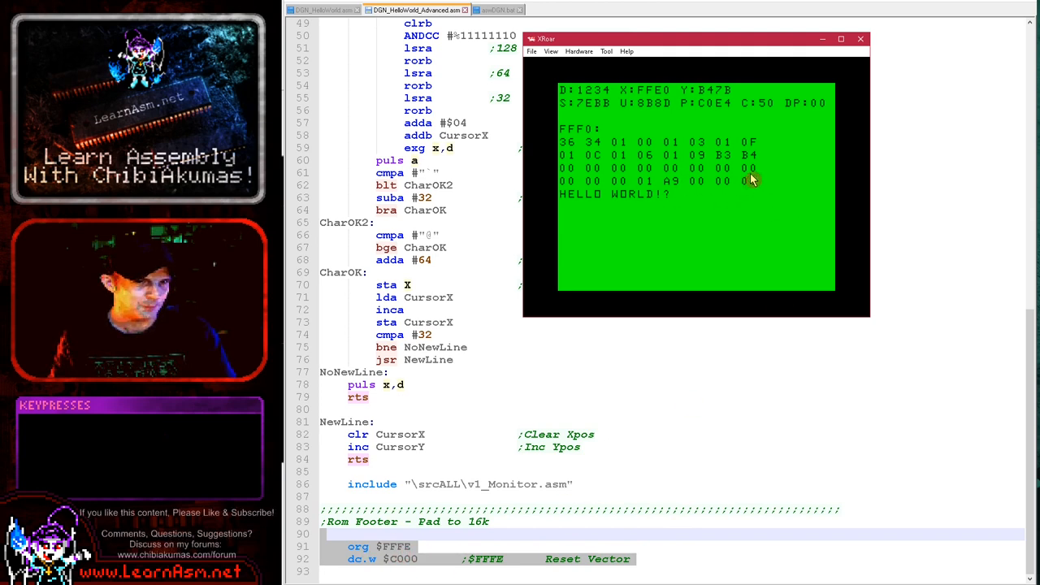
mouse_move(764, 150)
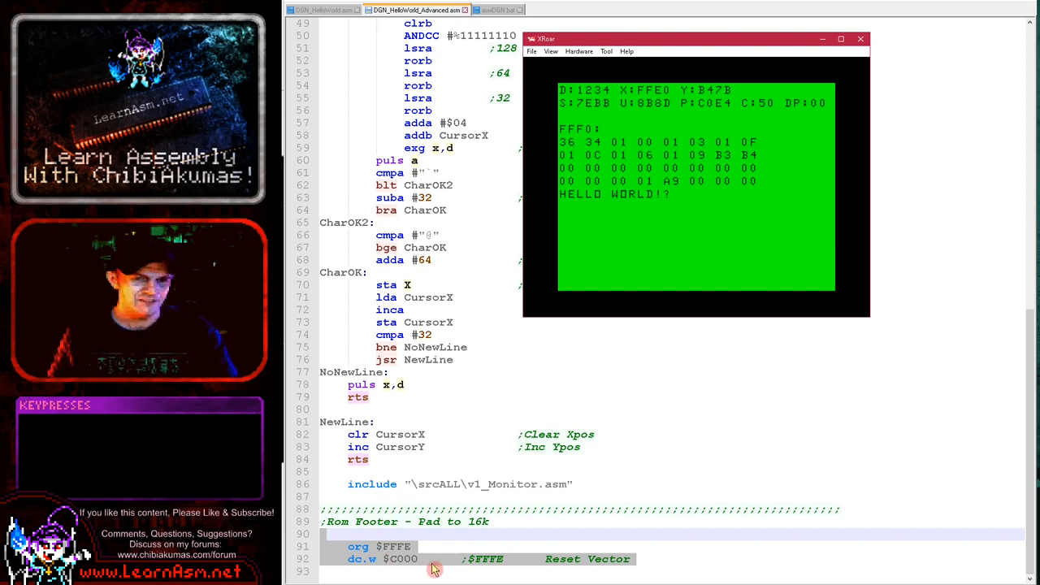
mouse_move(433, 542)
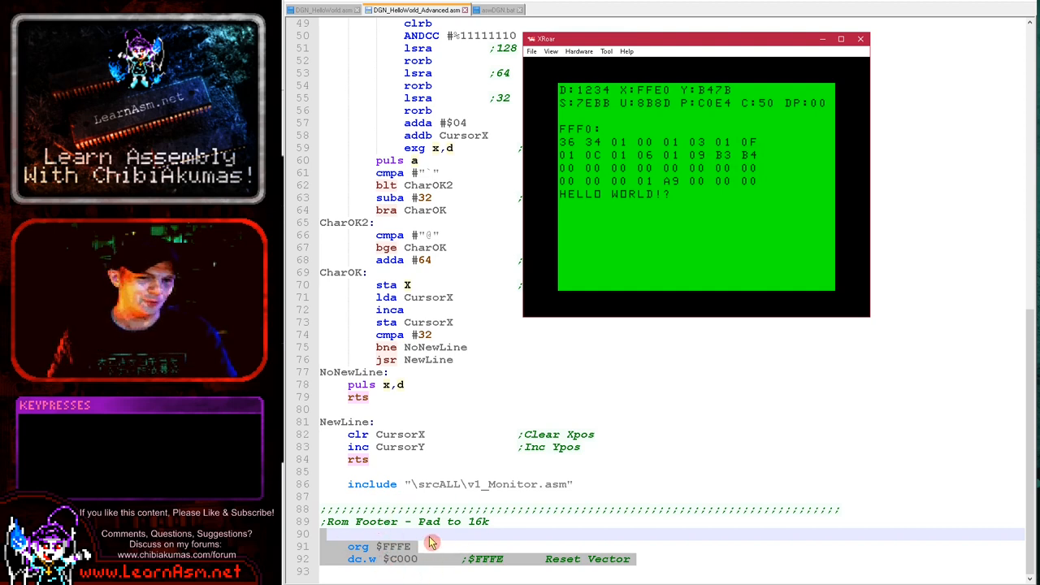
mouse_move(803, 164)
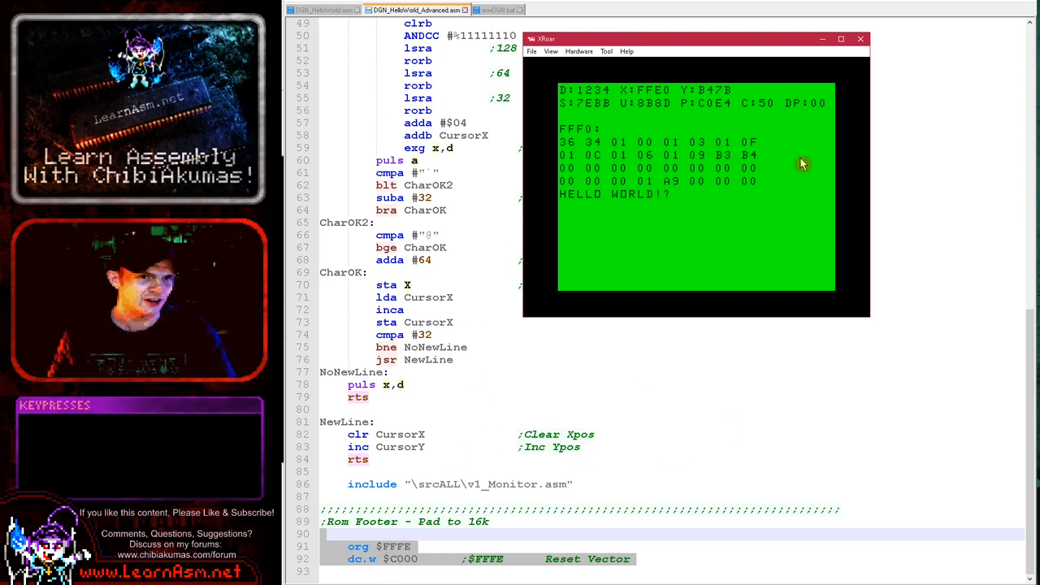
mouse_move(740, 154)
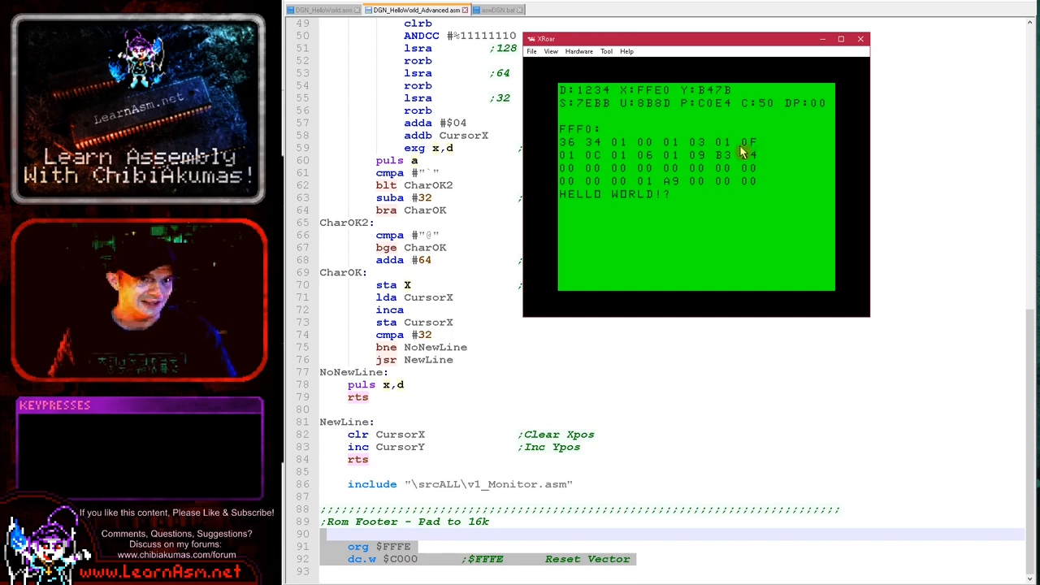
mouse_move(825, 200)
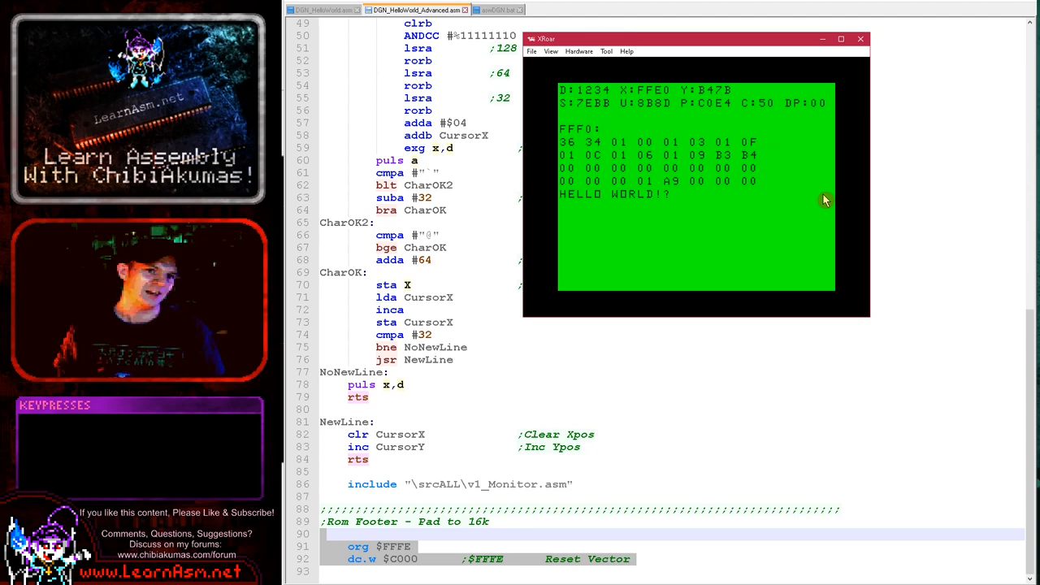
mouse_move(825, 62)
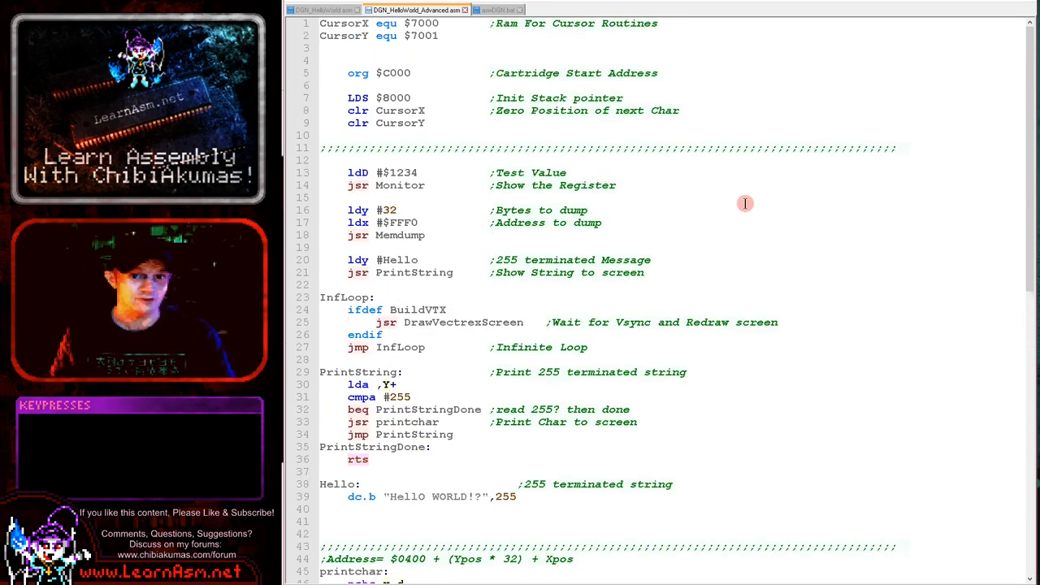
mouse_move(524, 214)
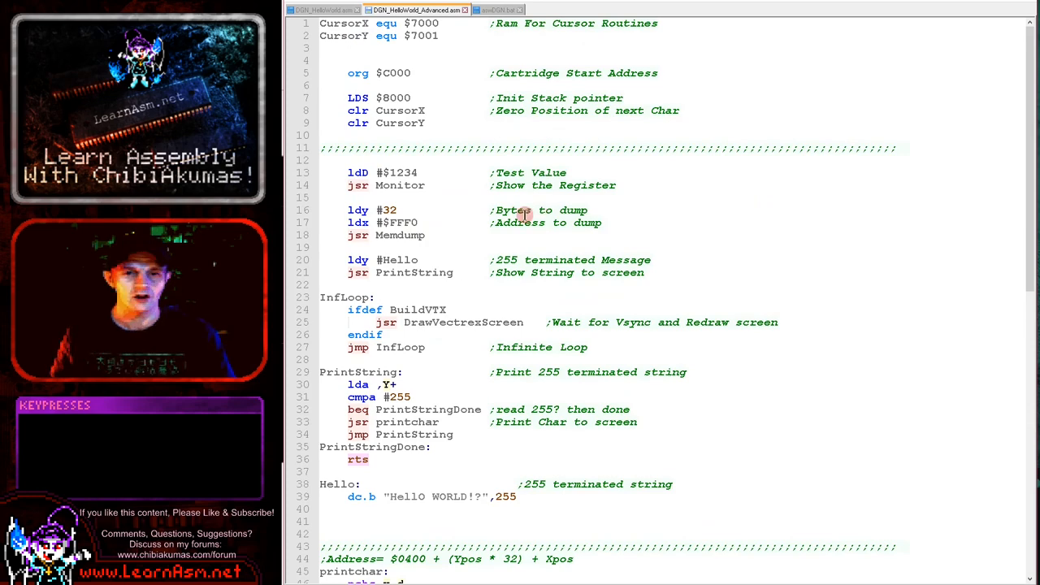
scroll("down", 3)
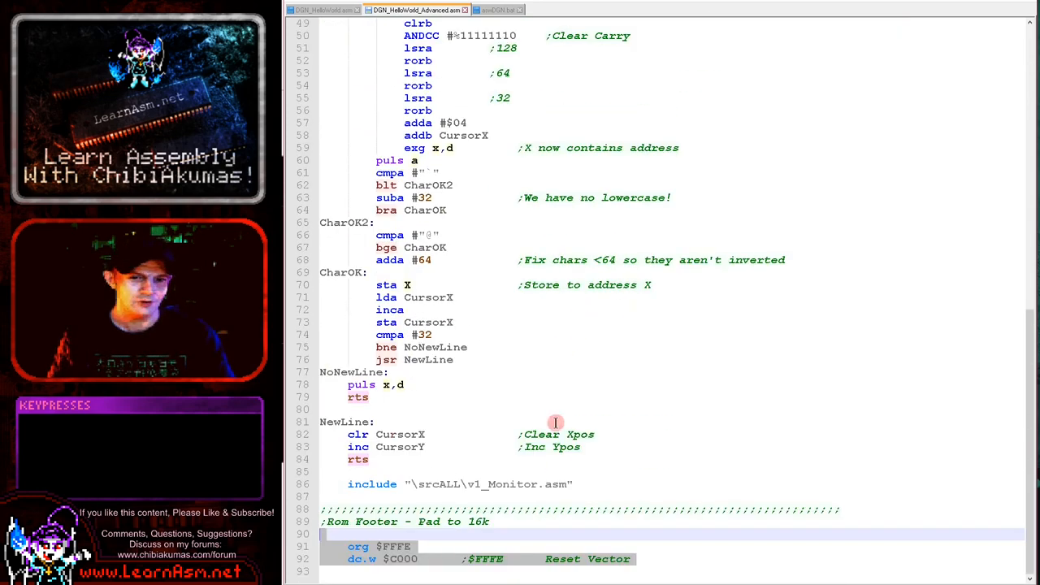
scroll("up", 3)
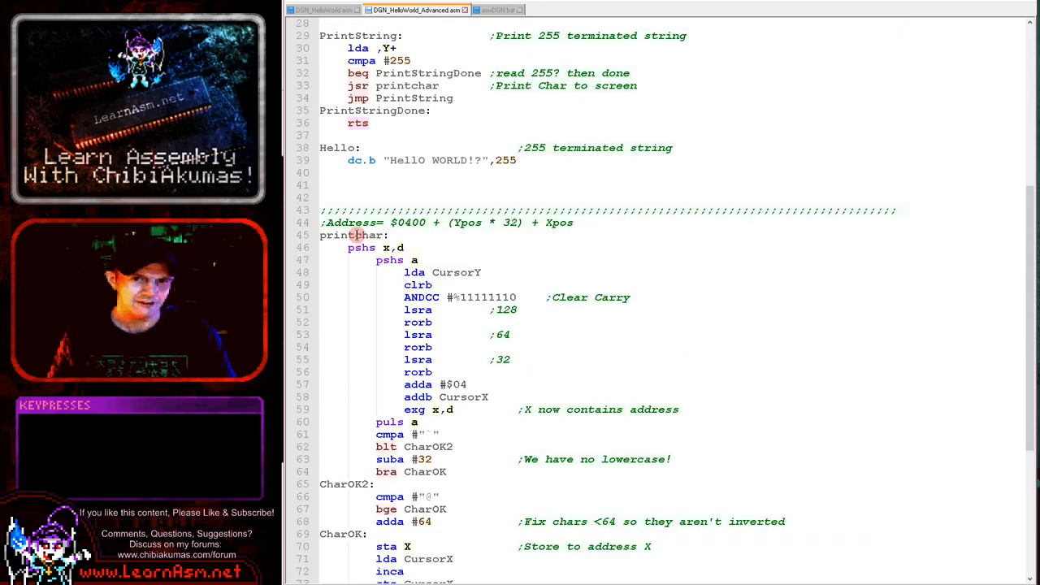
scroll("down", 3)
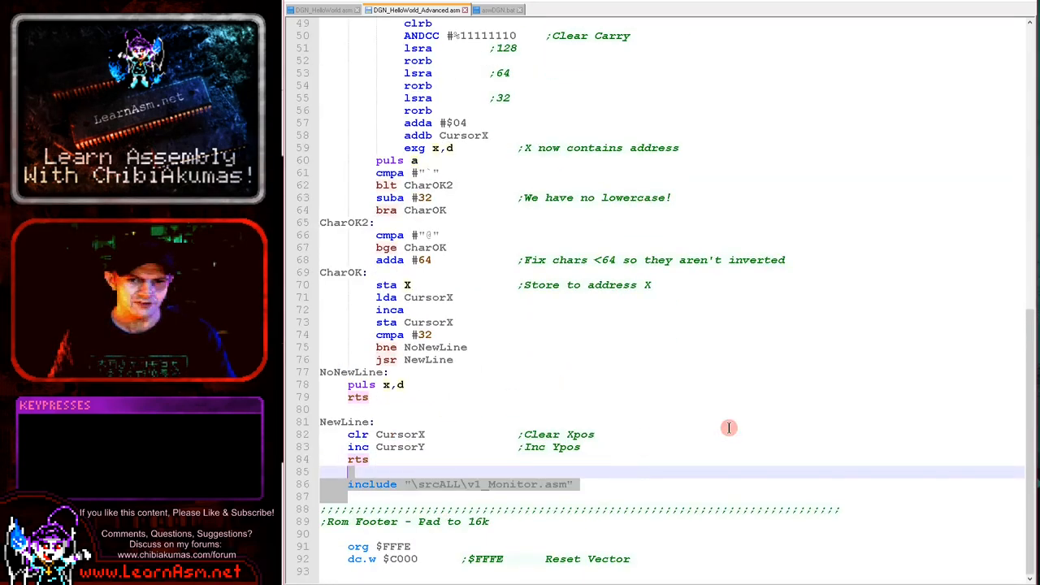
mouse_move(803, 431)
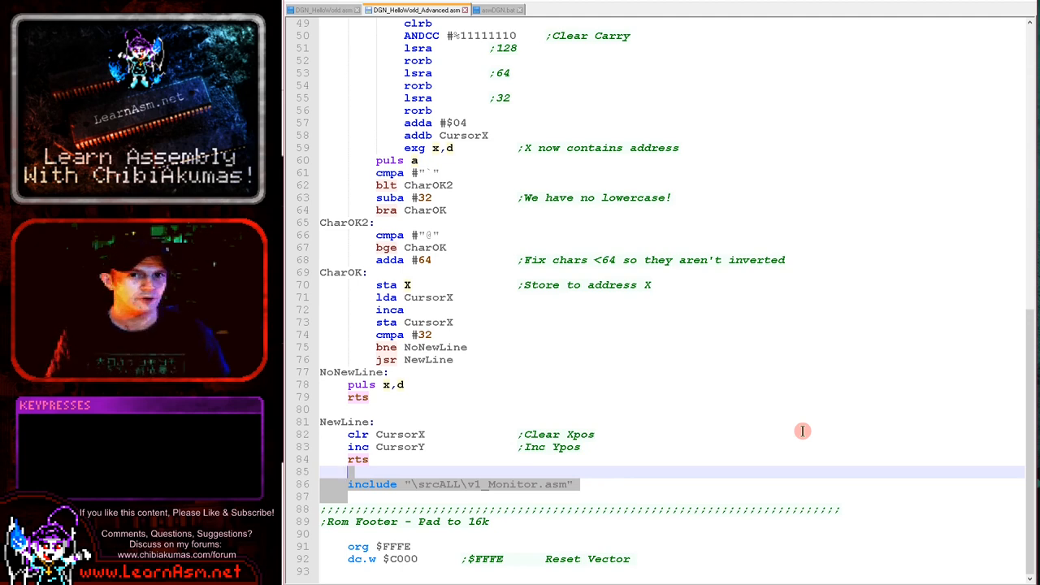
mouse_move(699, 336)
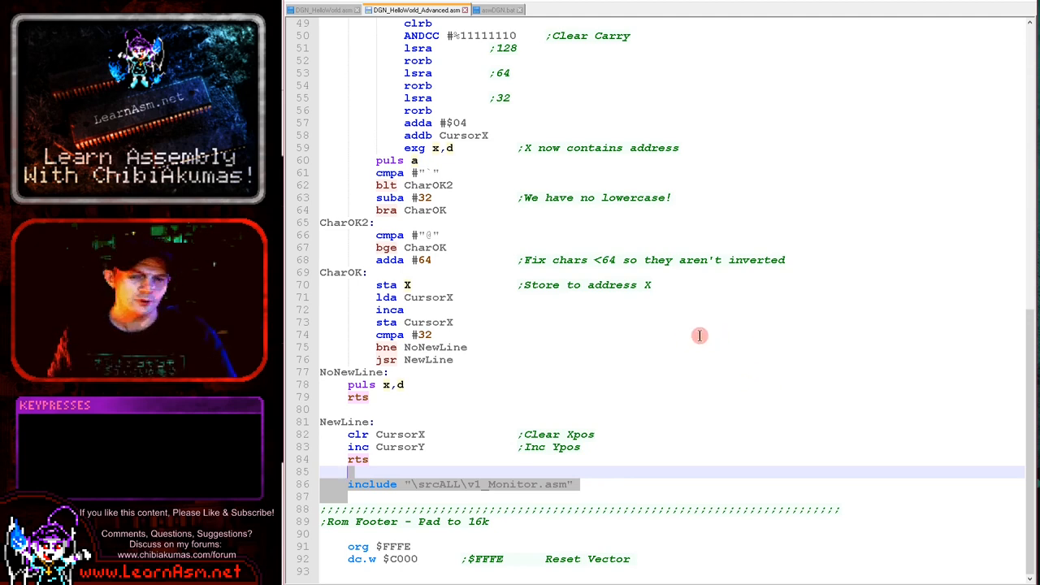
mouse_move(712, 242)
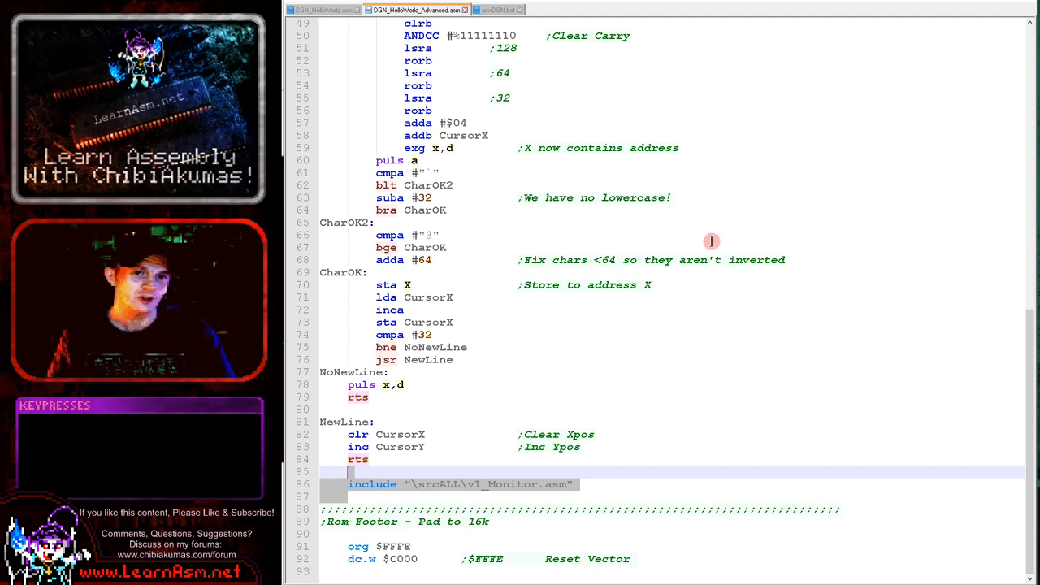
mouse_move(591, 459)
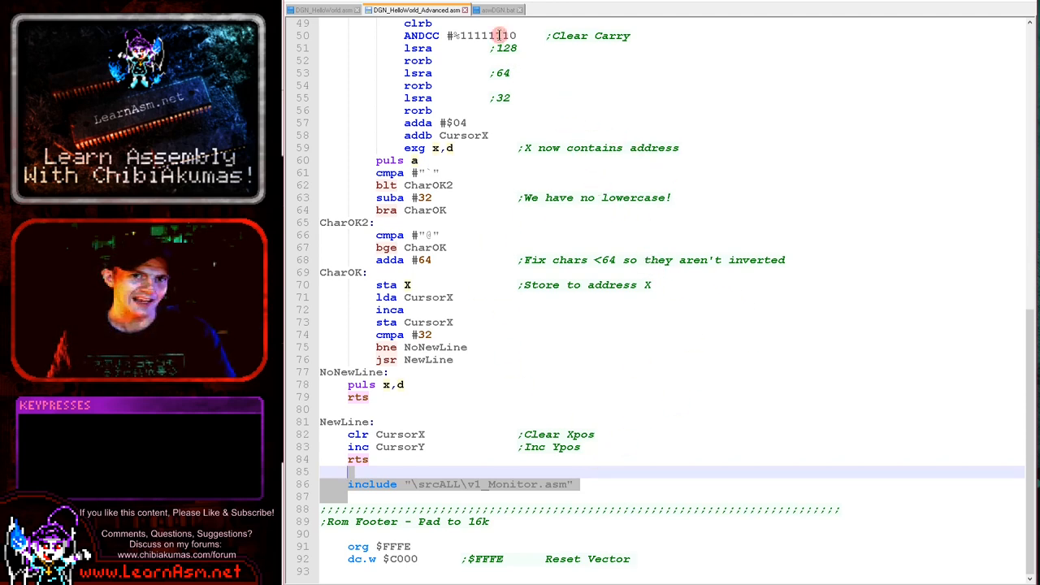
- Go over aswDGN.bat's asw assembler, p2bin conversion and xroar launch lines
left_click(495, 10)
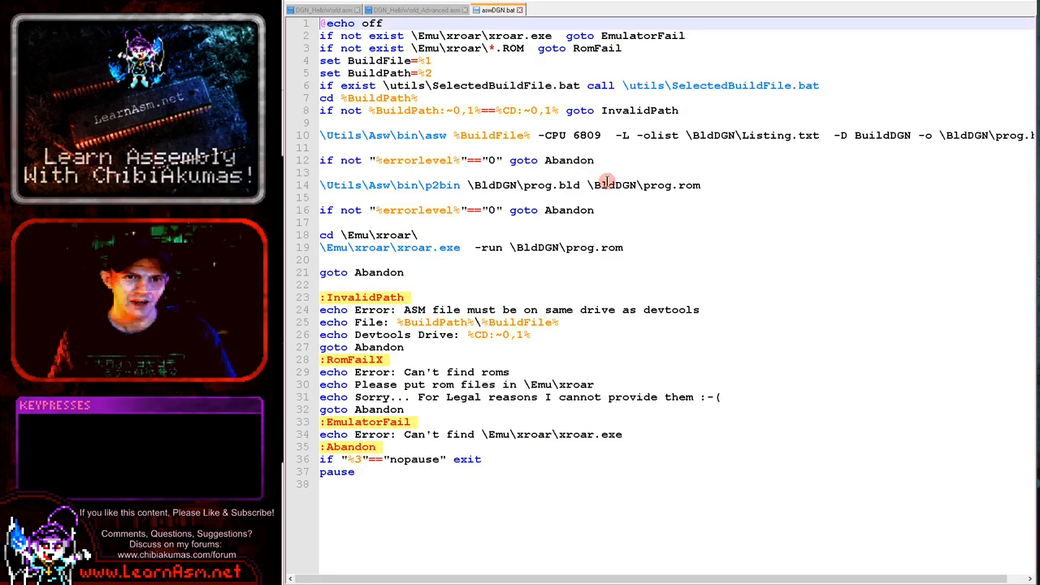
double_click(434, 135)
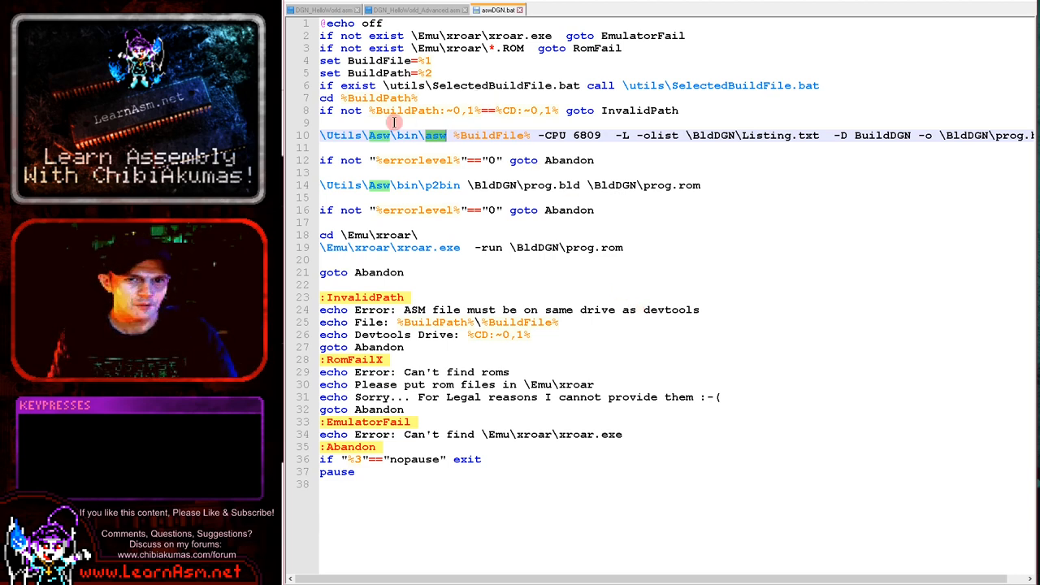
mouse_move(488, 167)
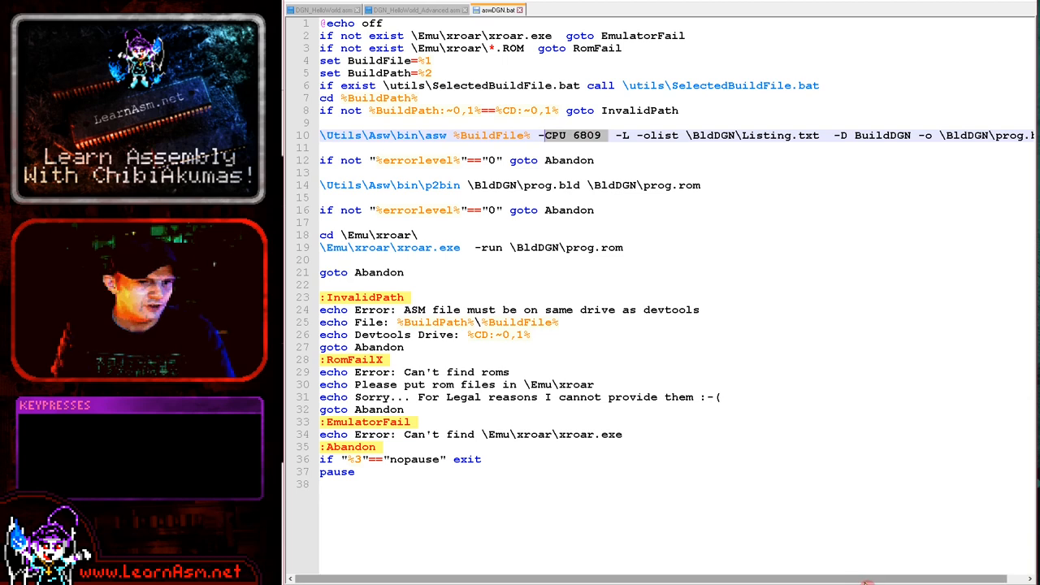
scroll("right", 3)
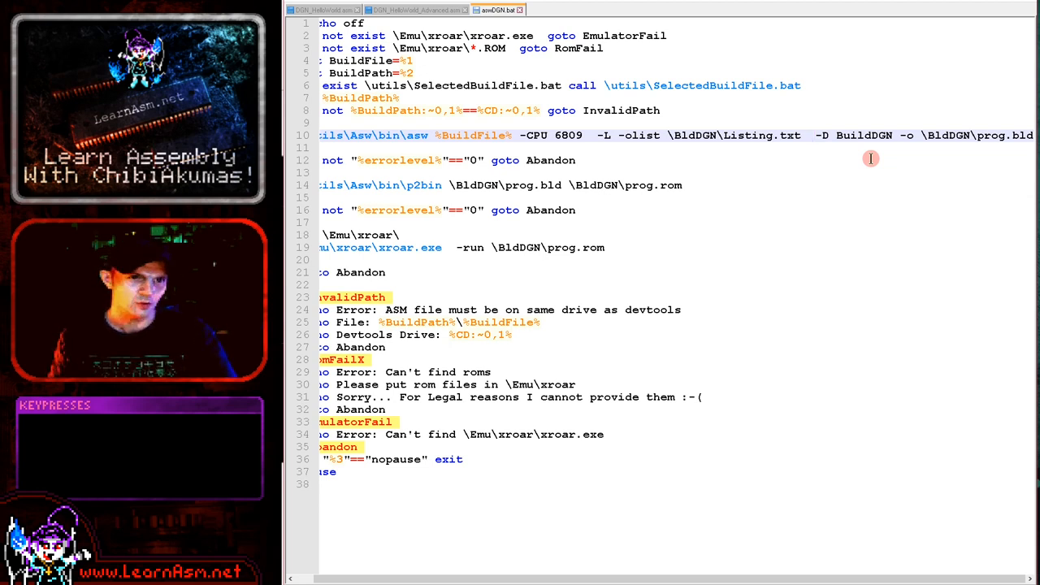
mouse_move(894, 130)
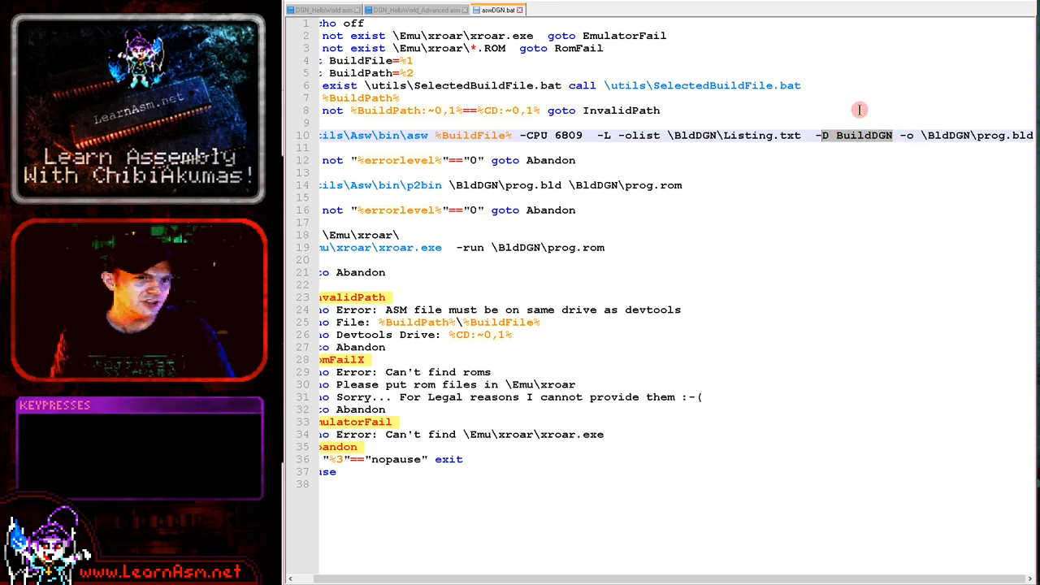
mouse_move(949, 139)
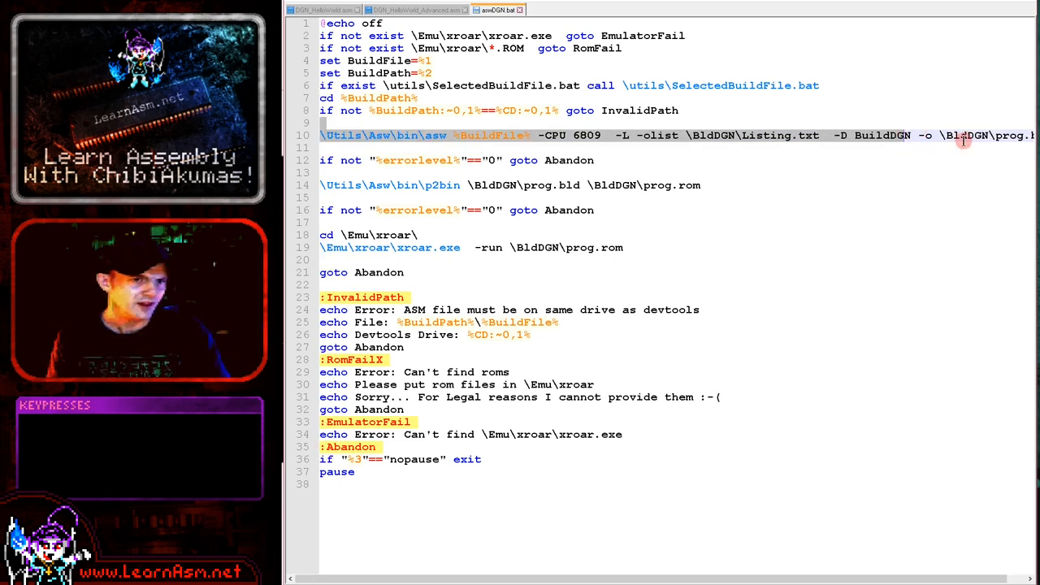
key("End")
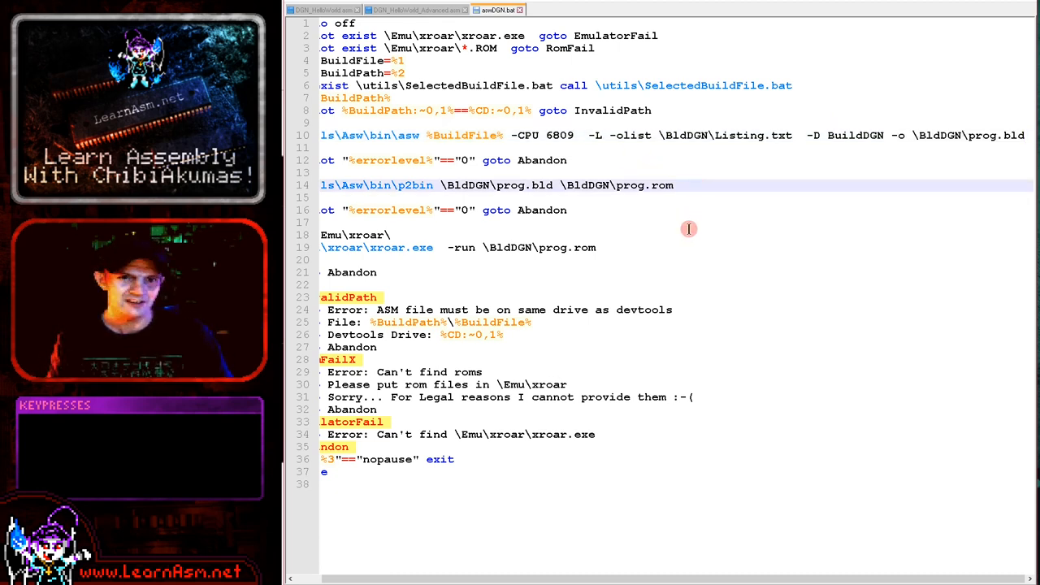
key("Home")
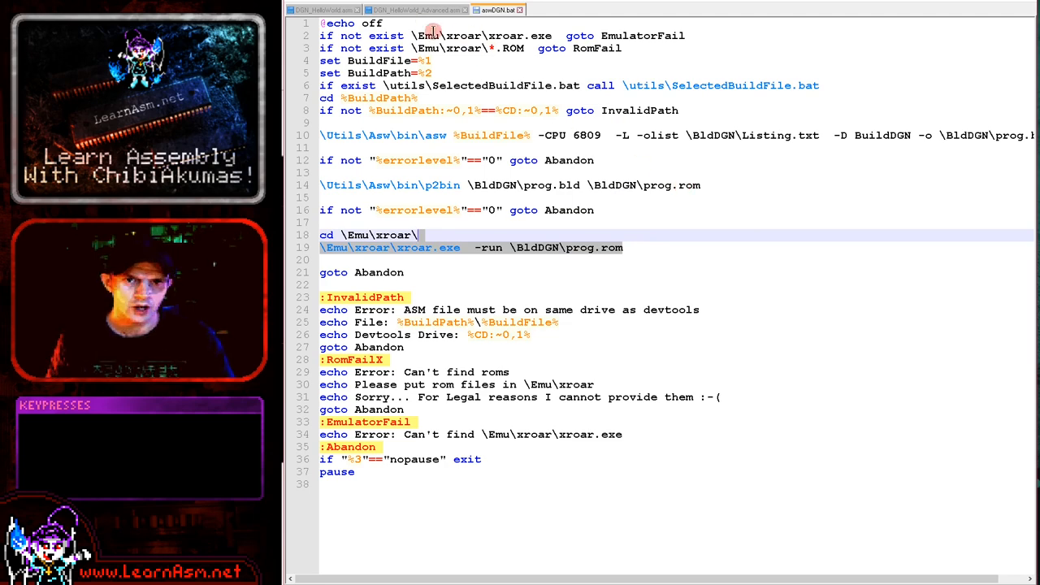
- Rebuild DGN_HelloWorld.asm with the asw DGN command so XRoar shows HELLO WORLD!?
left_click(325, 9)
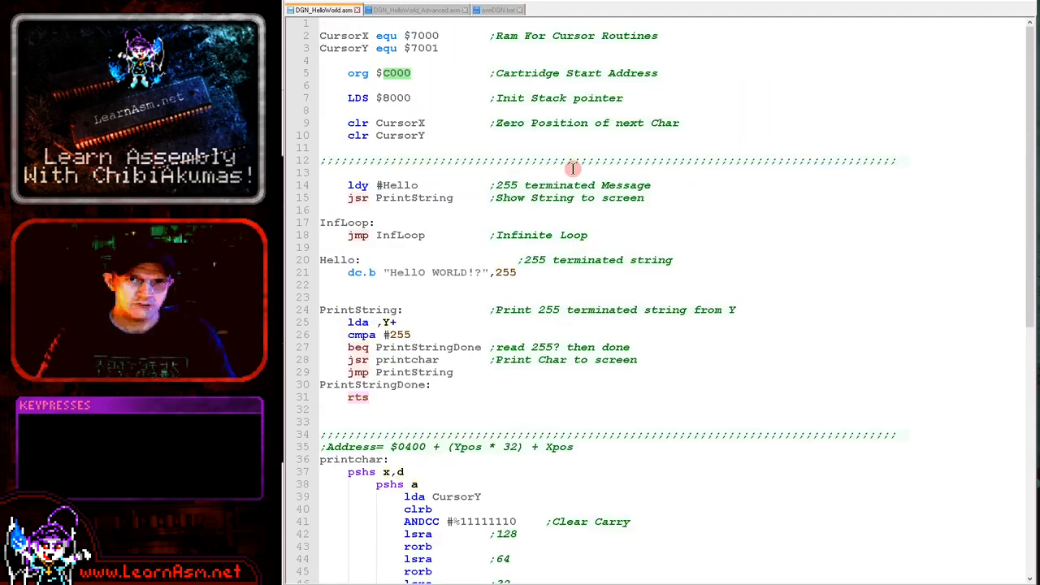
key("f6")
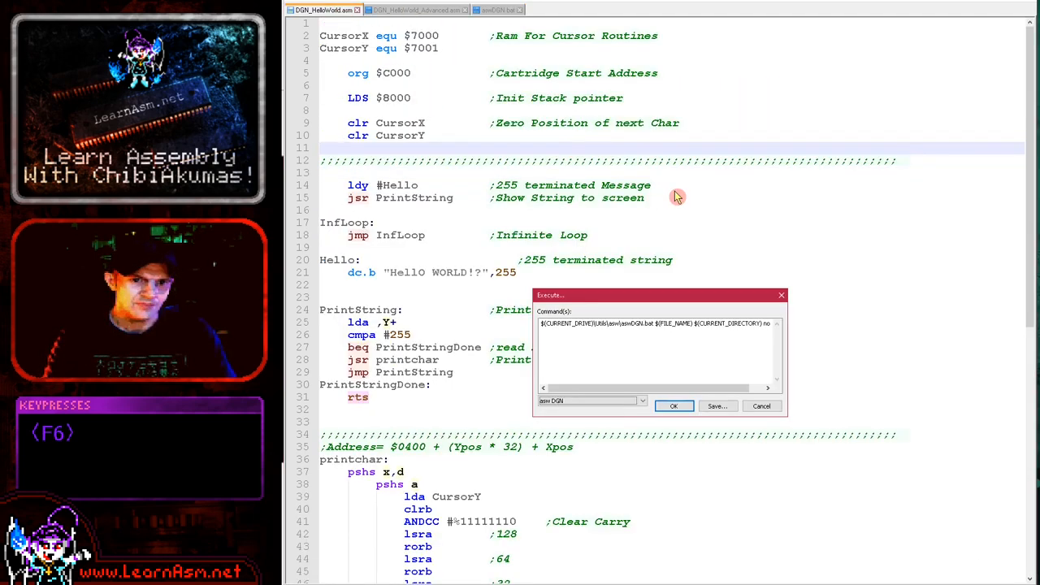
key("Return")
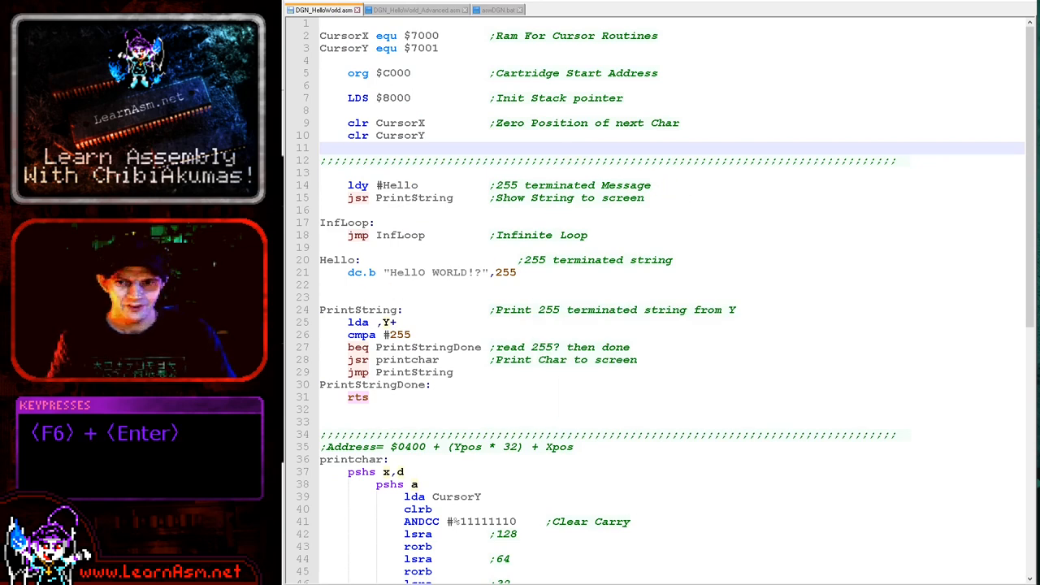
key("F6")
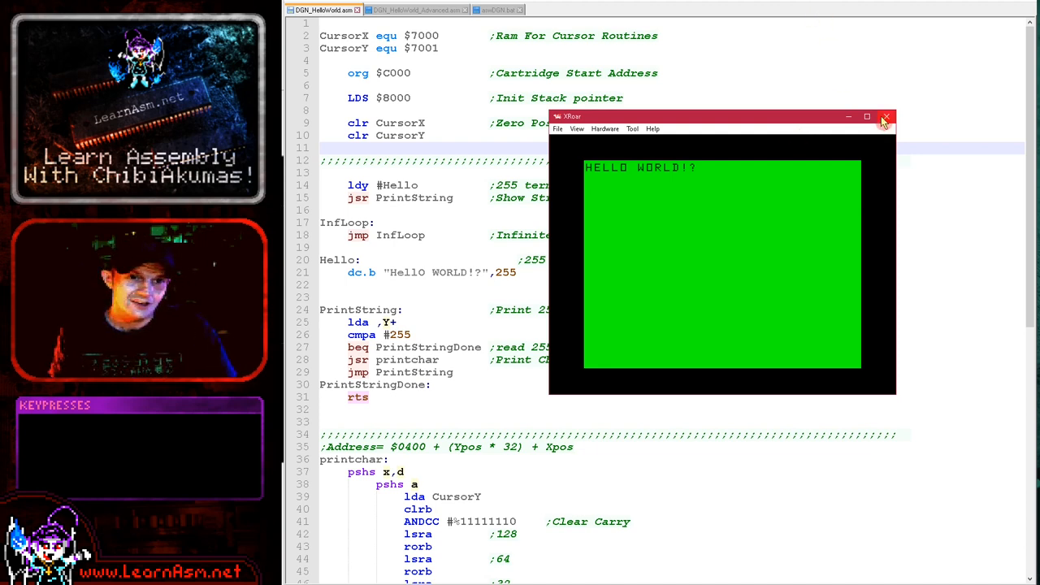
mouse_move(886, 116)
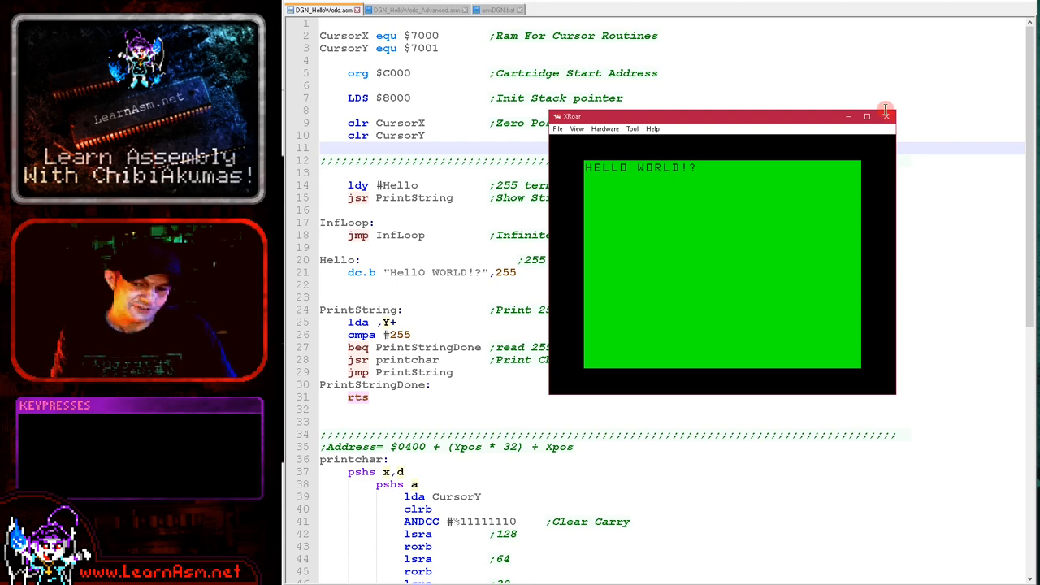
- Close XRoar to reveal the LearnAsm.net Dragon Hello World lesson page in the browser
left_click(886, 115)
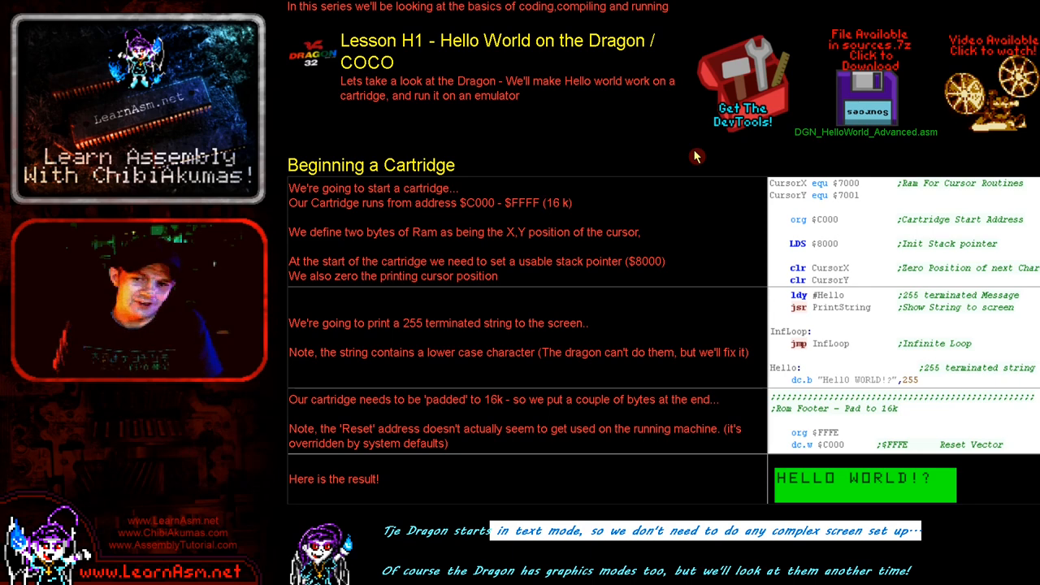
mouse_move(614, 281)
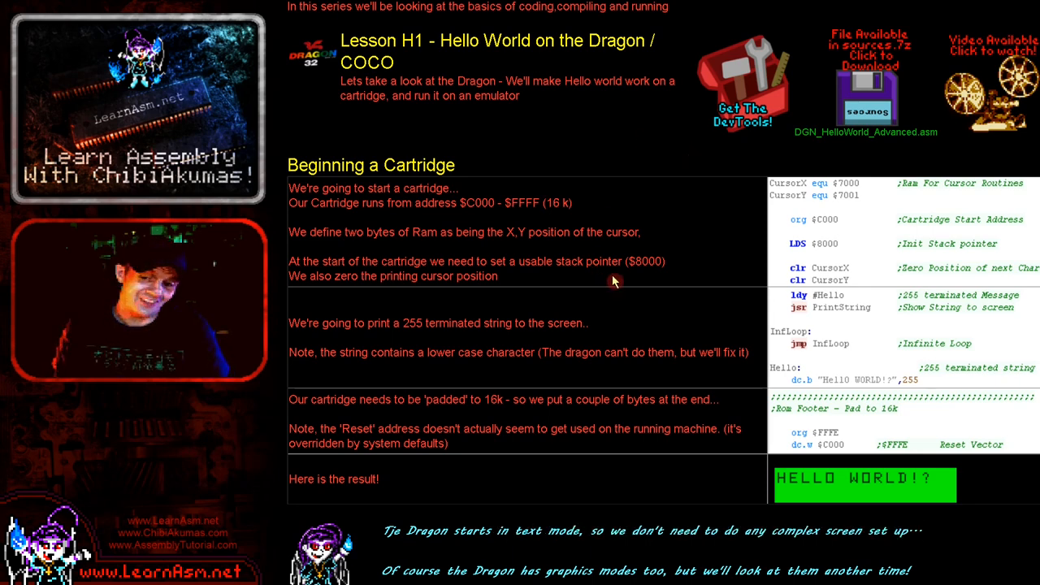